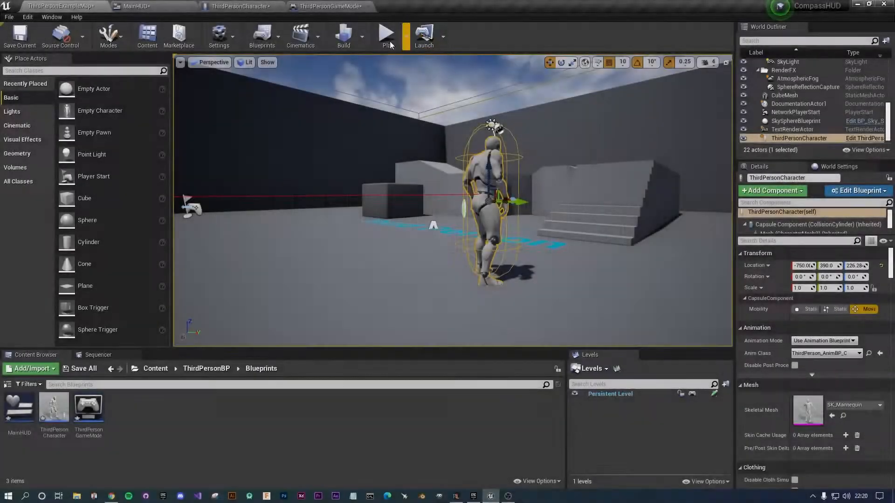
pyautogui.moveTo(388, 37)
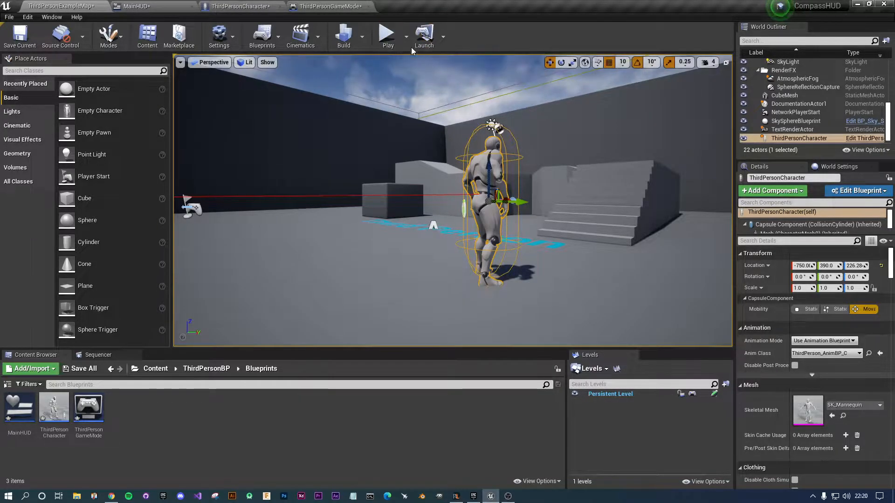
# Close the MainHUD widget editor and delete the MainHUD asset from the Blueprints folder
pyautogui.click(388, 32)
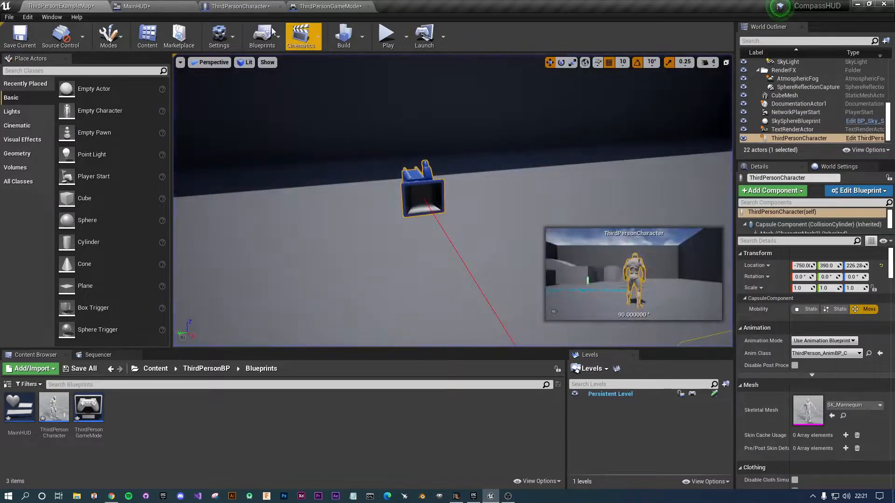
pyautogui.click(115, 5)
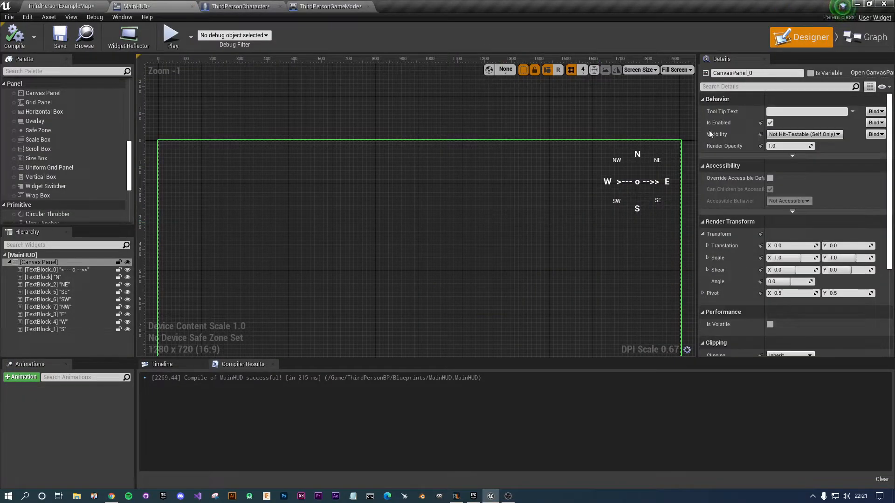
pyautogui.click(45, 329)
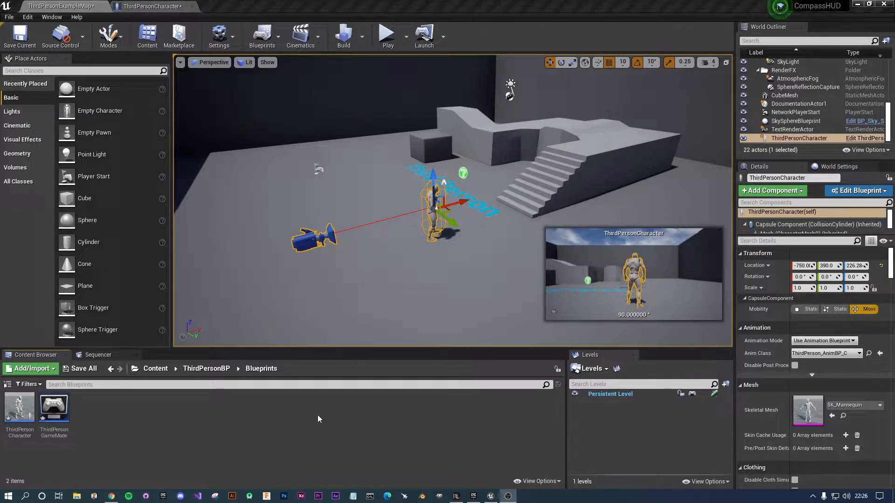
pyautogui.moveTo(182, 428)
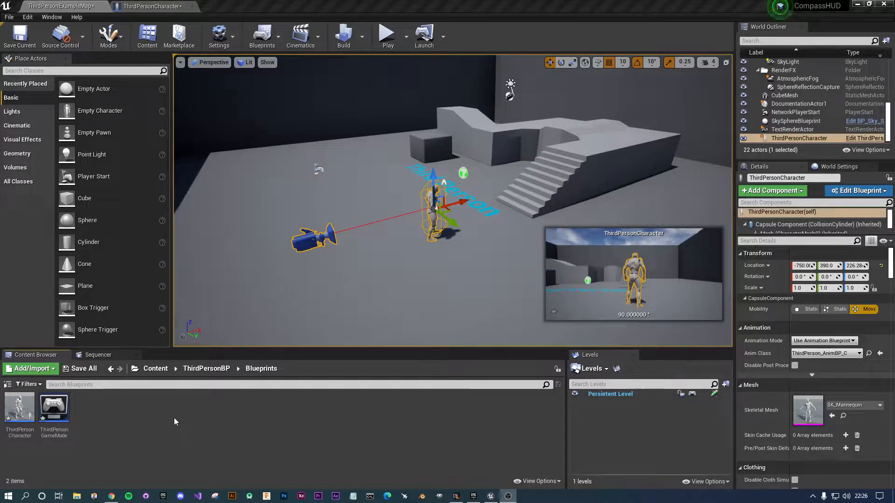
# Create a Widget Blueprint named hud in Blueprints and select ThirdPersonCharacter
pyautogui.rightClick(175, 423)
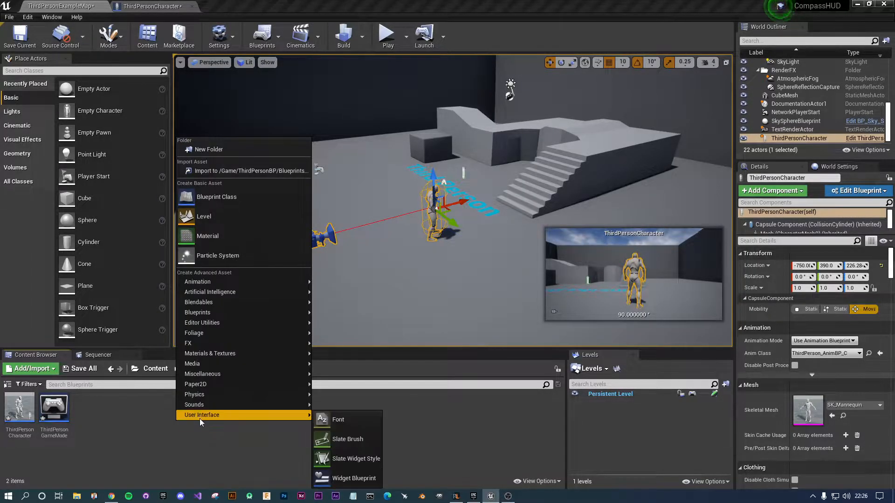
pyautogui.click(354, 479)
pyautogui.write('hud')
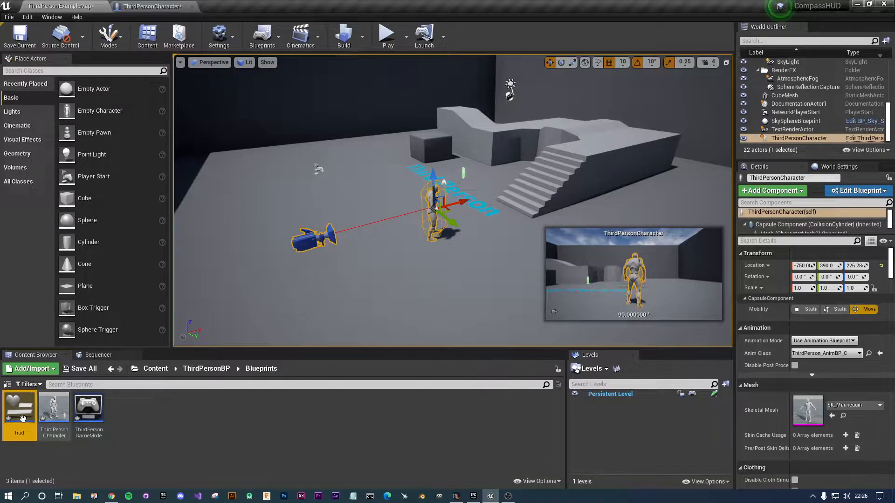
pyautogui.moveTo(21, 409)
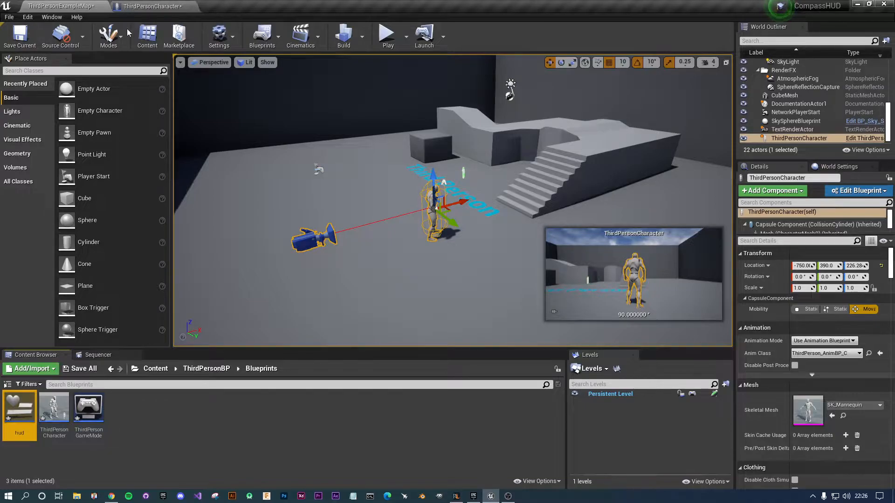
pyautogui.click(54, 407)
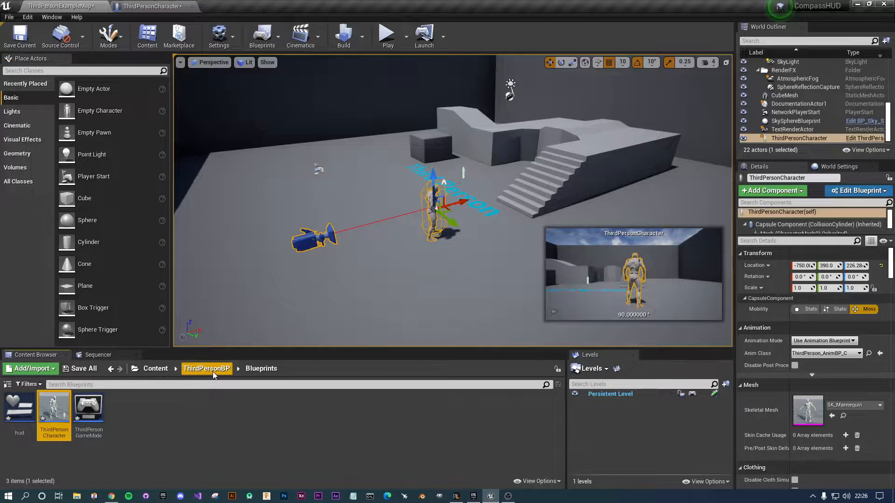
pyautogui.moveTo(55, 414)
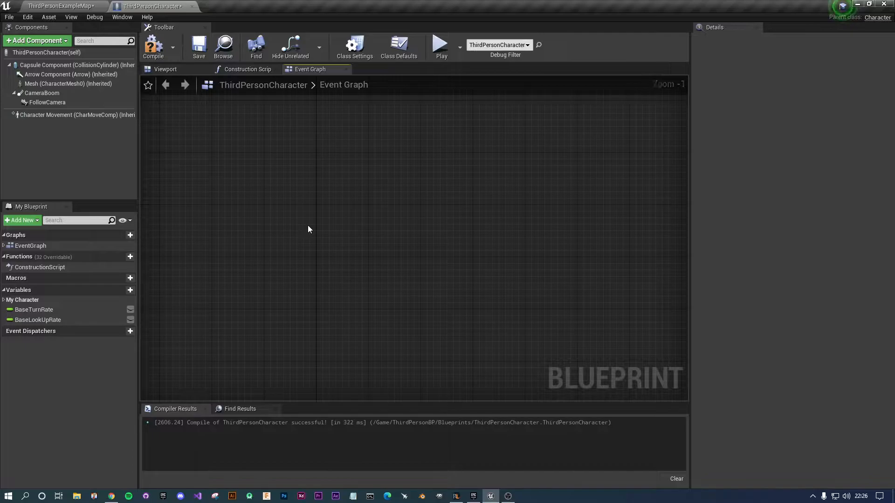
# Add a Create Widget node with class Hud and promote its Return Value to a 'hud ref' variable
pyautogui.rightClick(309, 229)
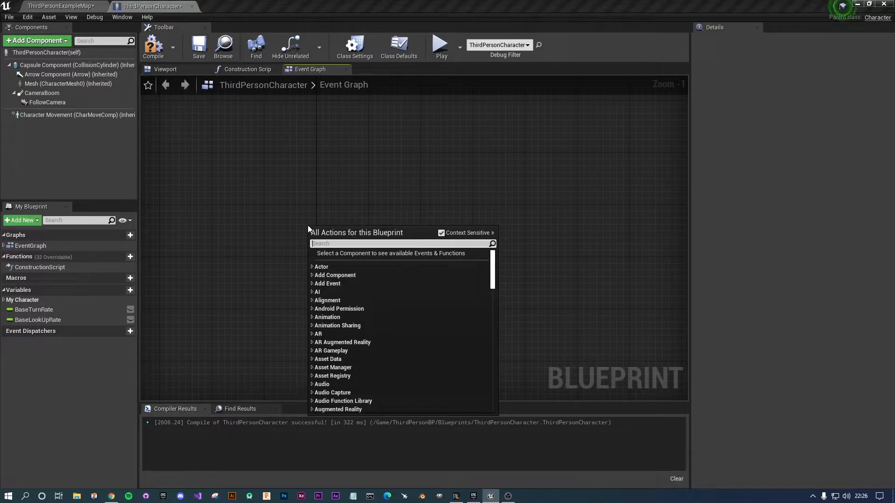
pyautogui.write('create wi')
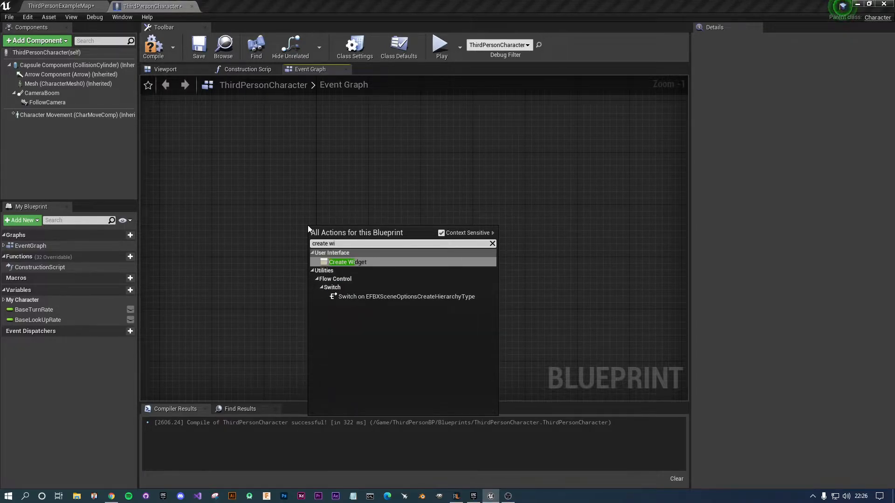
pyautogui.click(347, 262)
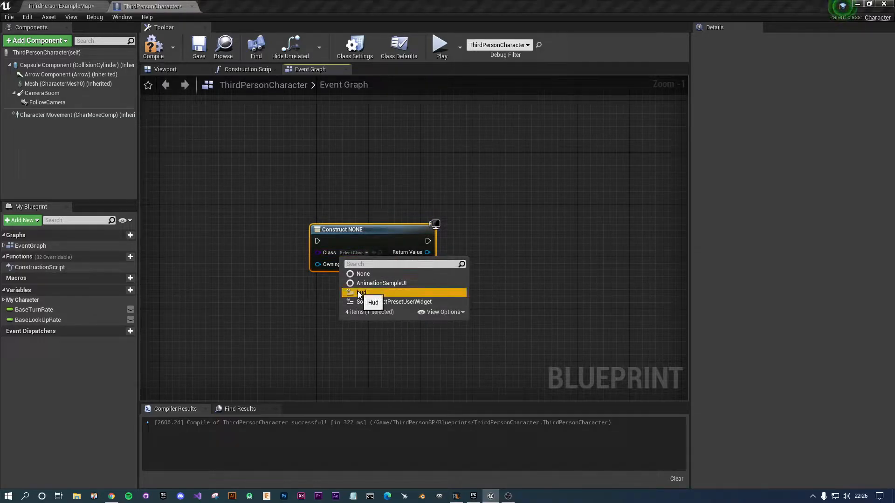
pyautogui.click(360, 293)
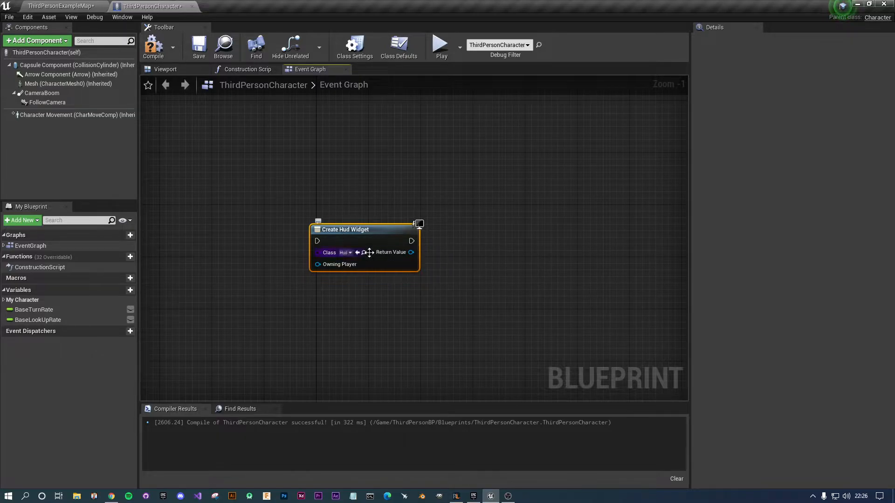
pyautogui.moveTo(411, 252); pyautogui.dragTo(477, 261)
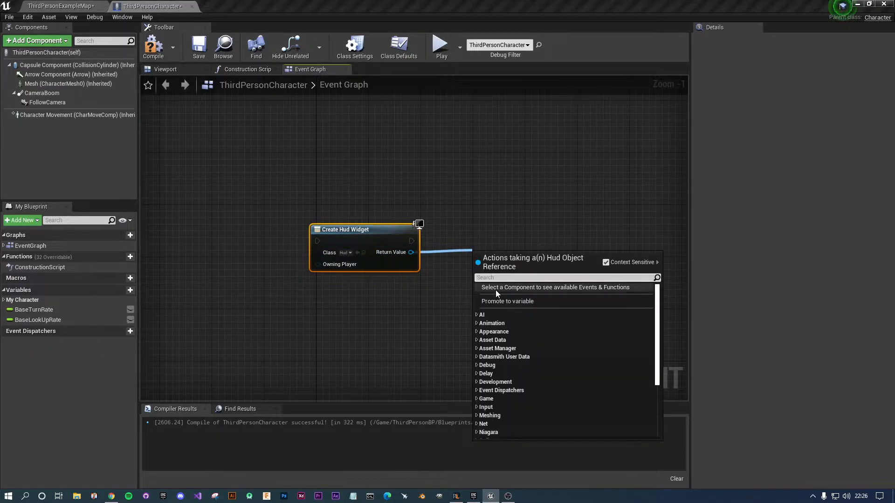
pyautogui.click(507, 301)
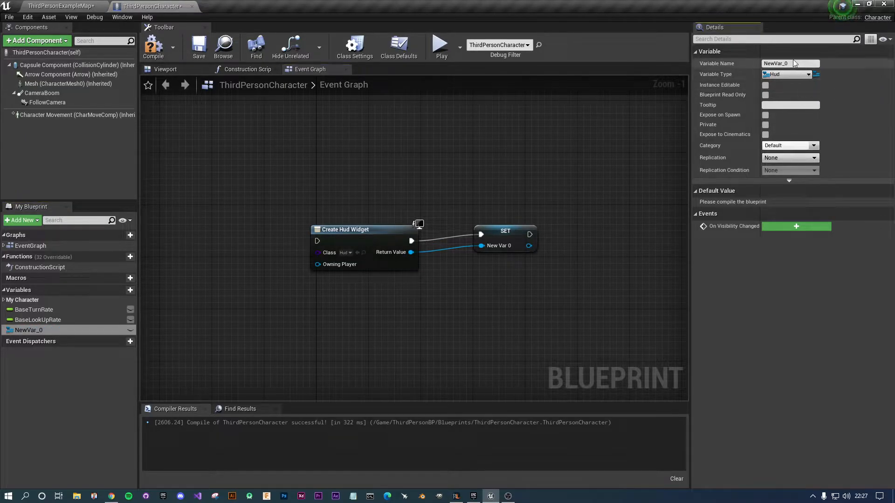
pyautogui.write('hud ref')
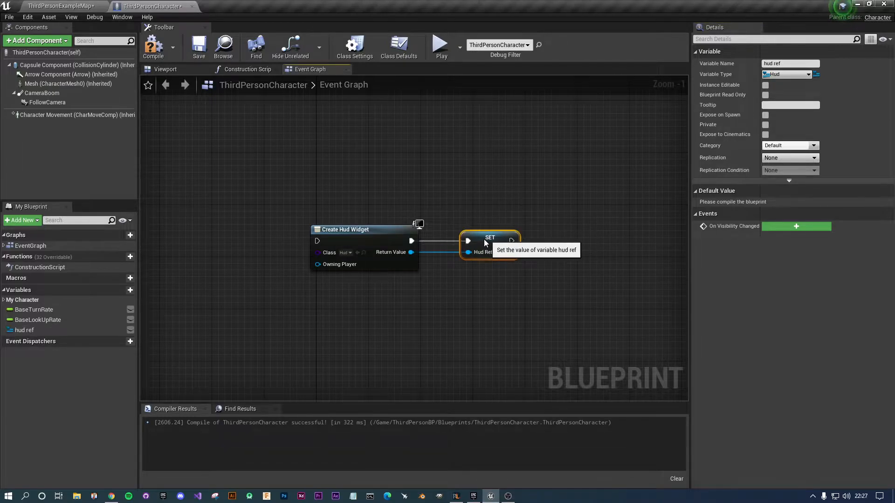
# Add the hud reference to the viewport and drive the chain from Event BeginPlay
pyautogui.moveTo(491, 253); pyautogui.dragTo(537, 257)
pyautogui.write('add to')
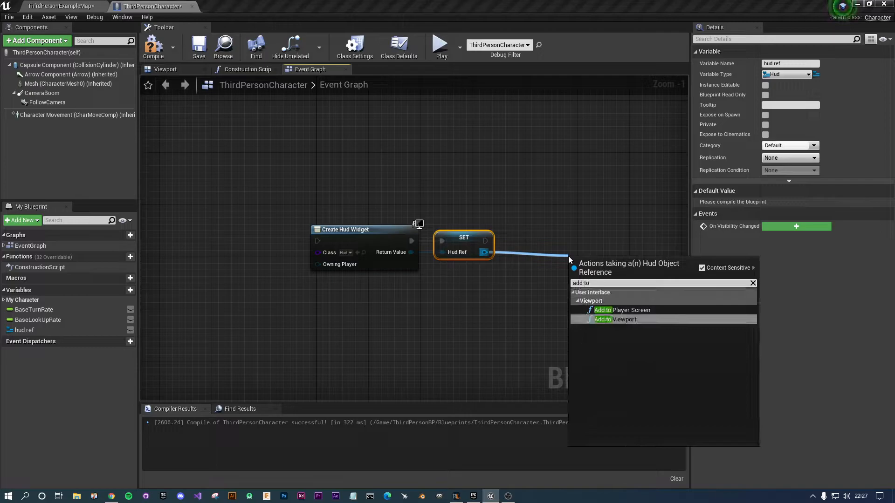
pyautogui.click(615, 318)
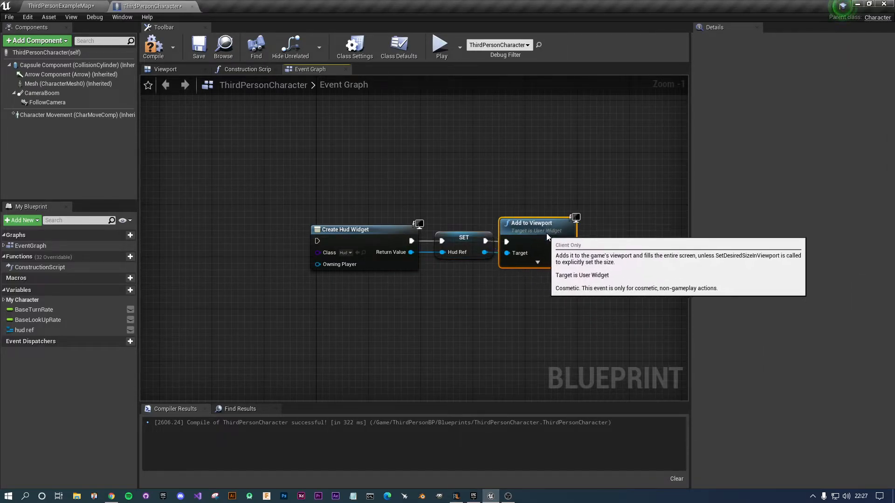
pyautogui.moveTo(313, 245)
pyautogui.write('begin')
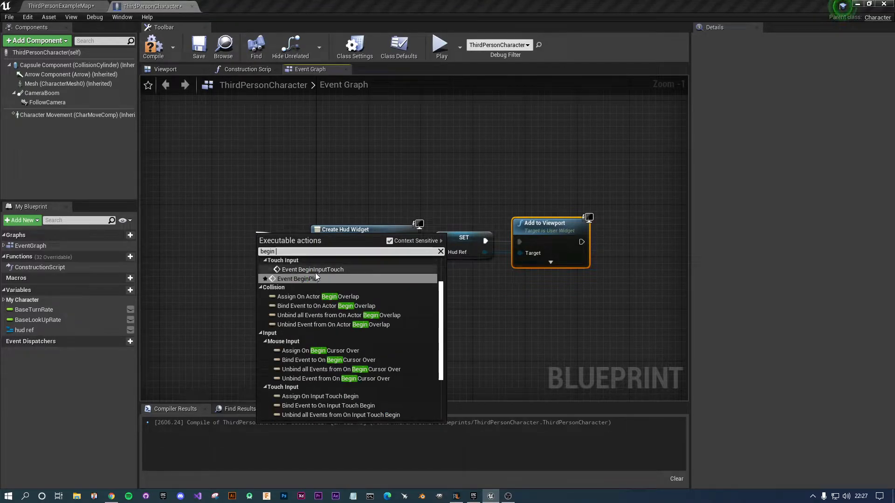
pyautogui.click(299, 279)
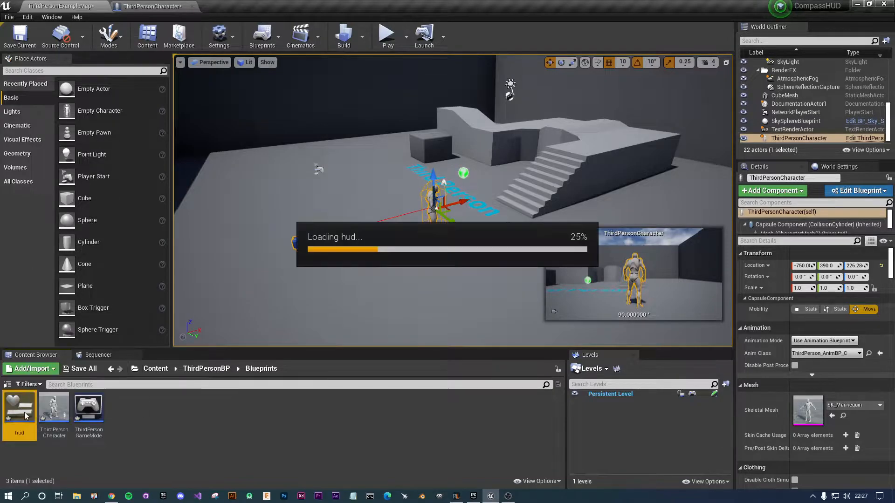
# Place a text block in the hud widget anchored top-centre, sized 151 by 40 with alignment X 0.5
pyautogui.doubleClick(19, 407)
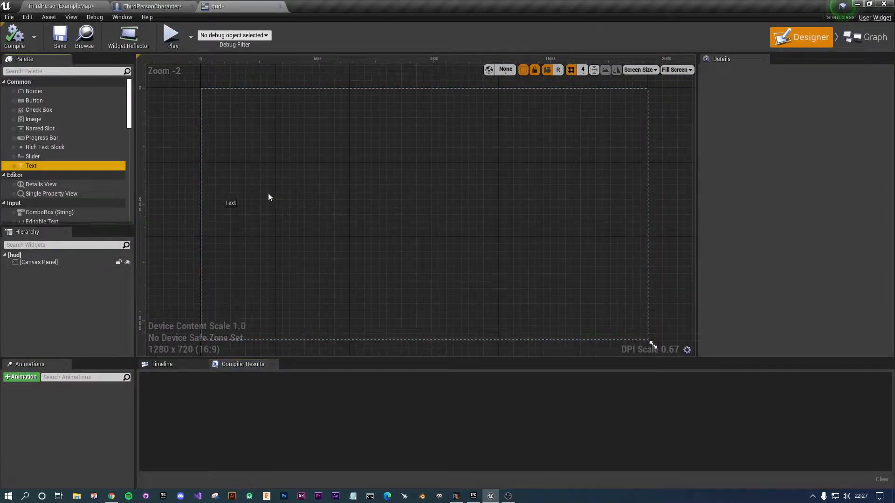
pyautogui.moveTo(230, 202); pyautogui.dragTo(413, 174)
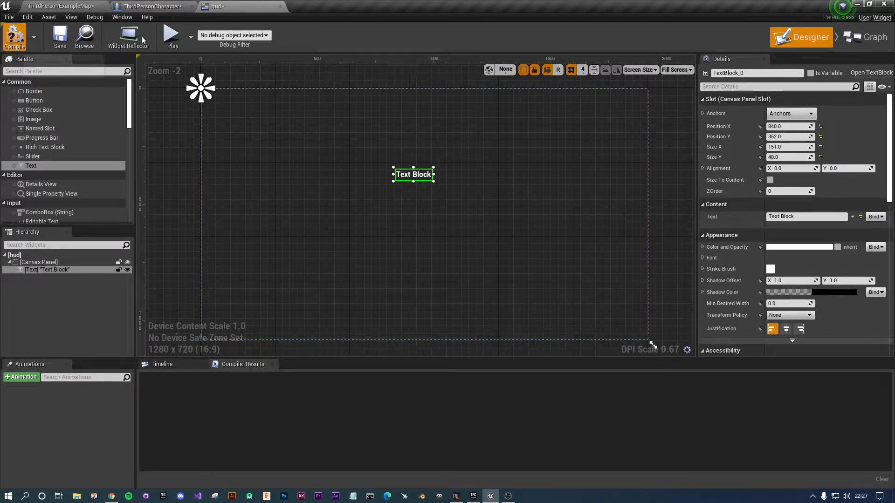
pyautogui.click(172, 36)
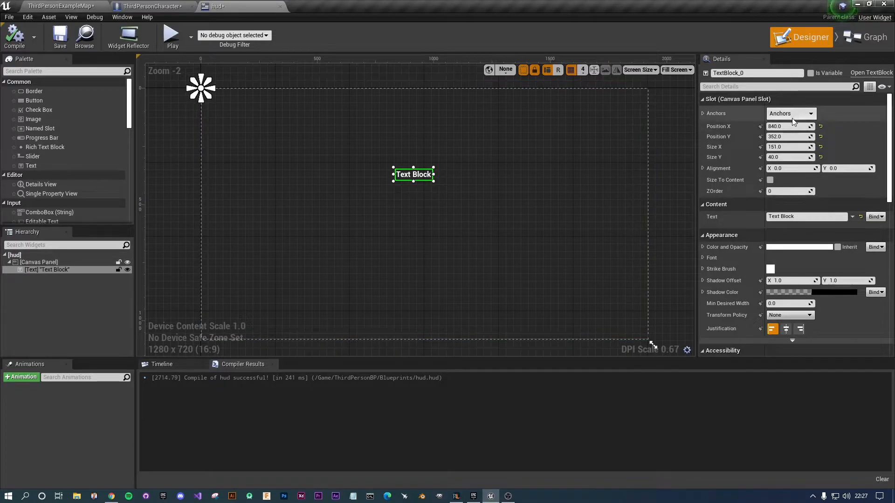
pyautogui.click(790, 113)
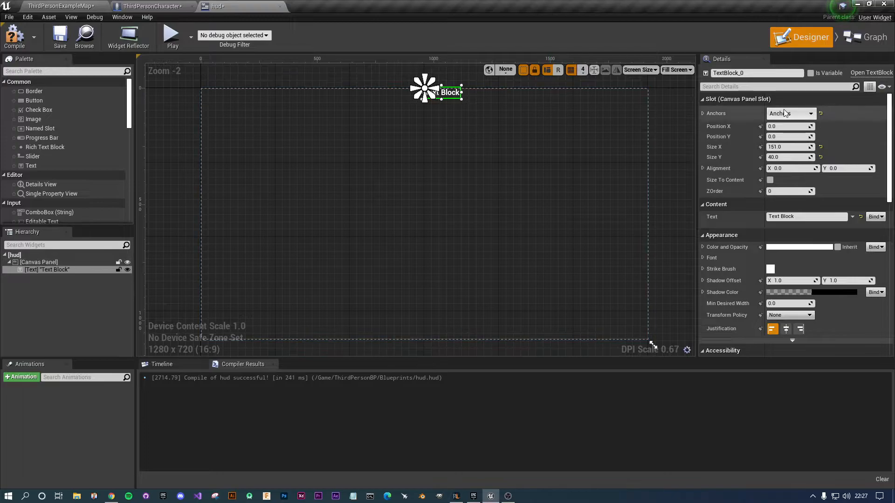
pyautogui.click(791, 113)
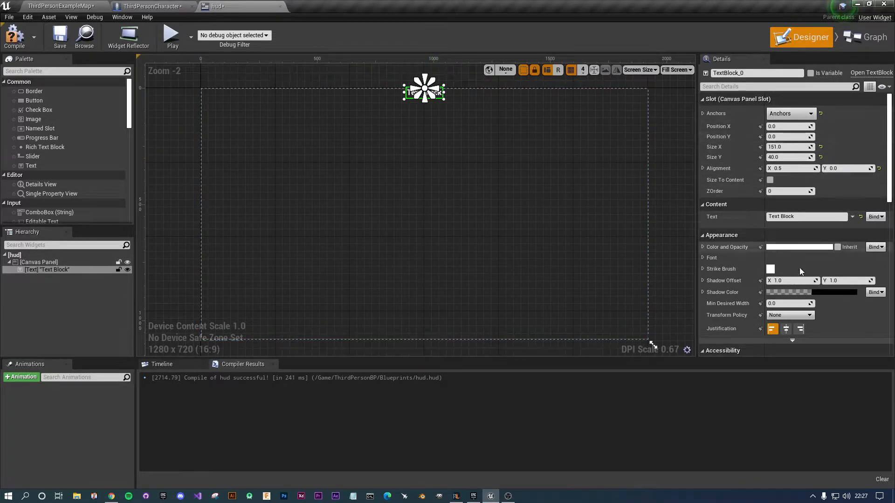
pyautogui.moveTo(786, 329)
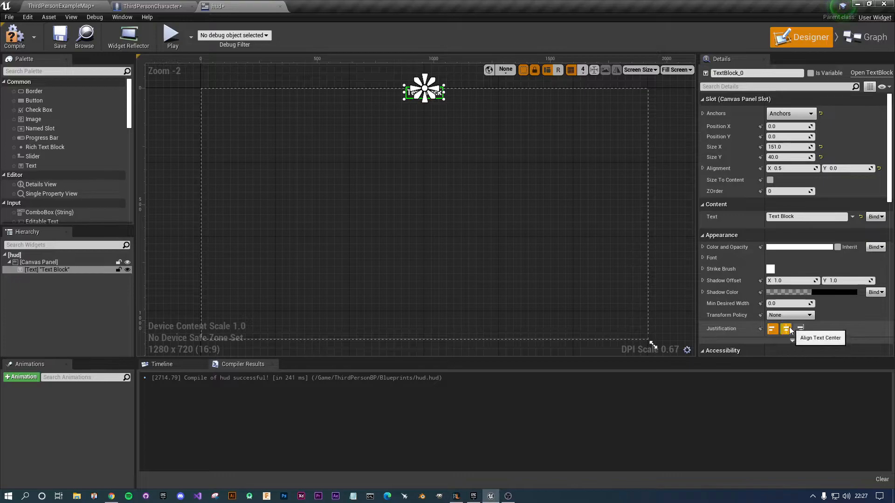
pyautogui.click(786, 328)
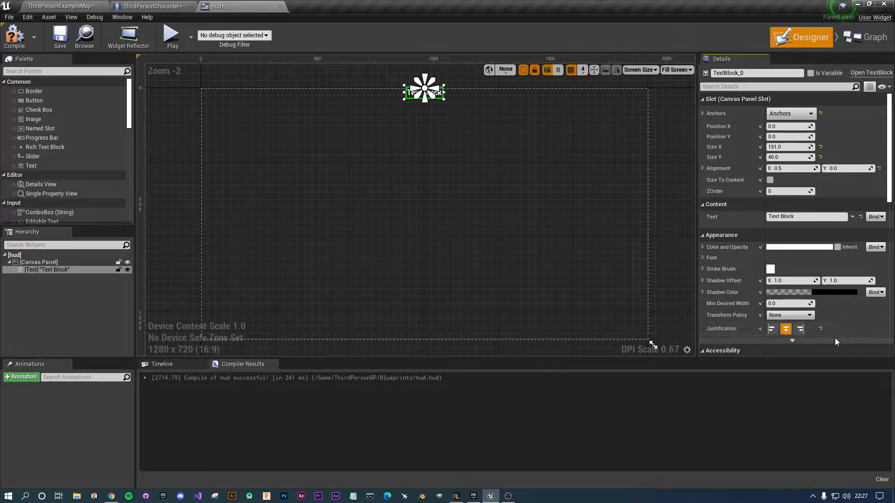
pyautogui.moveTo(761, 247)
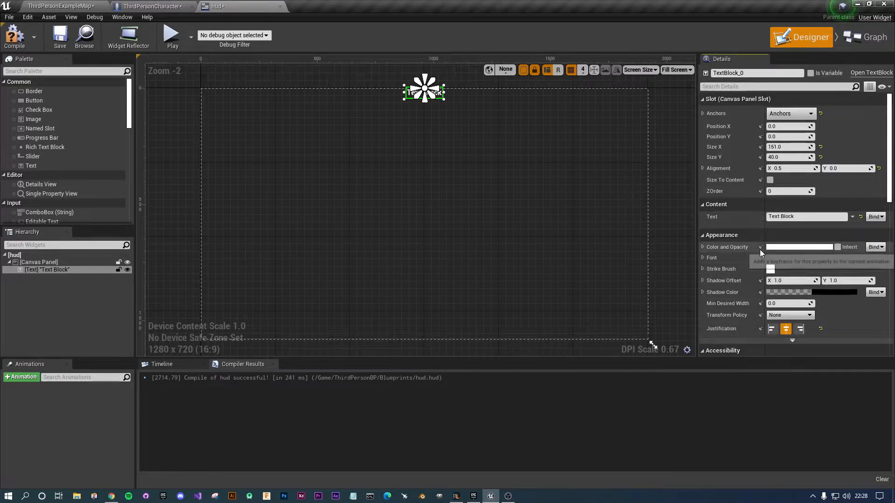
# Set the text to the arrow string '>--- o -->>' and position it at X 0, Y 300
pyautogui.click(807, 217)
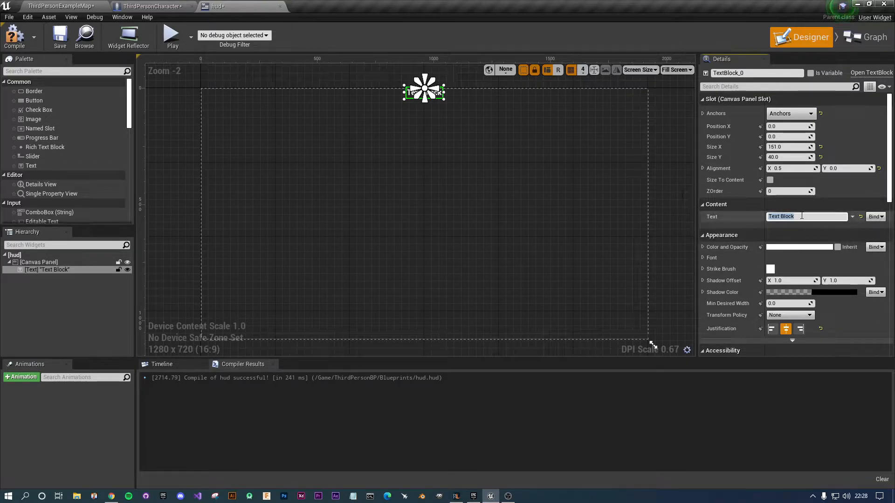
pyautogui.moveTo(806, 216)
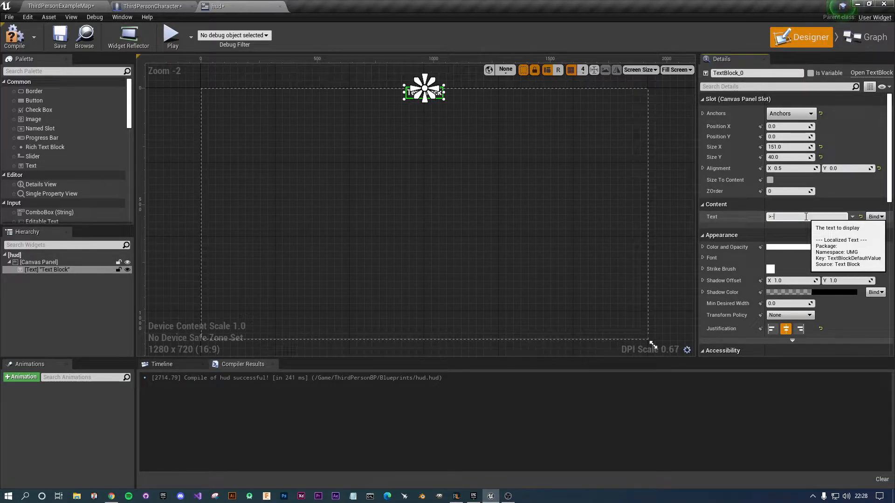
pyautogui.write('--')
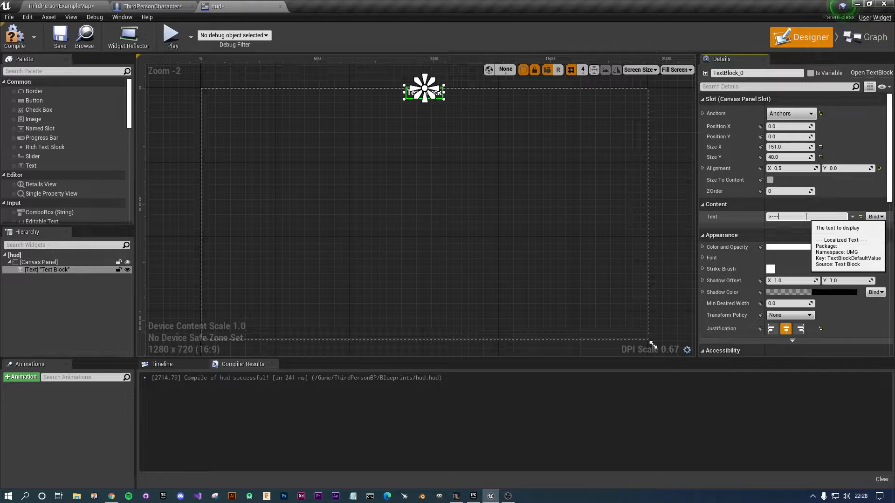
pyautogui.write('0')
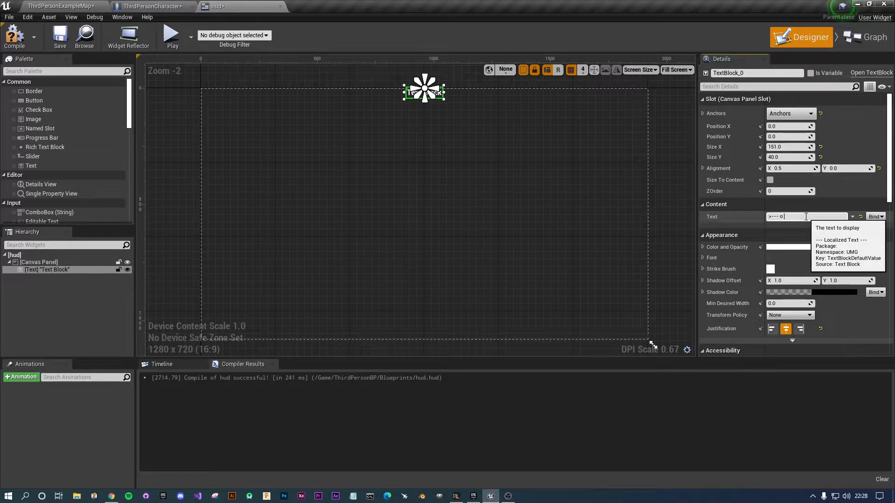
pyautogui.write('-->>')
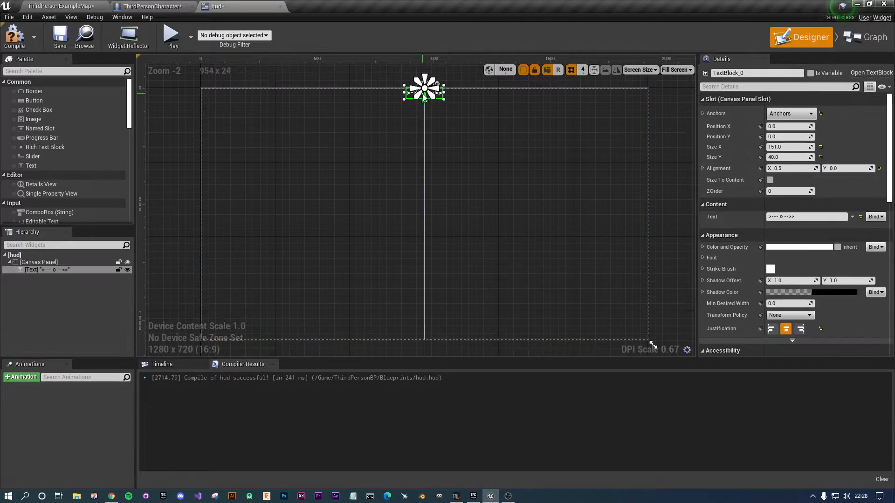
pyautogui.moveTo(424, 91); pyautogui.dragTo(417, 146)
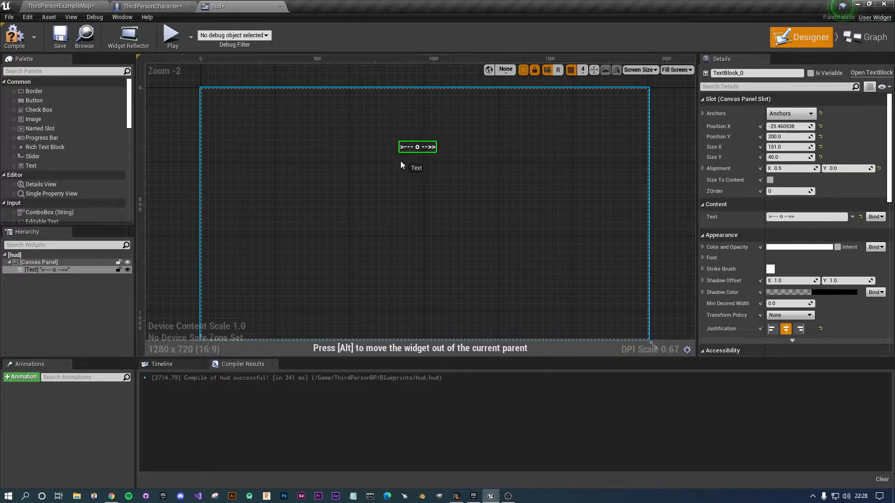
pyautogui.moveTo(418, 147); pyautogui.dragTo(425, 162)
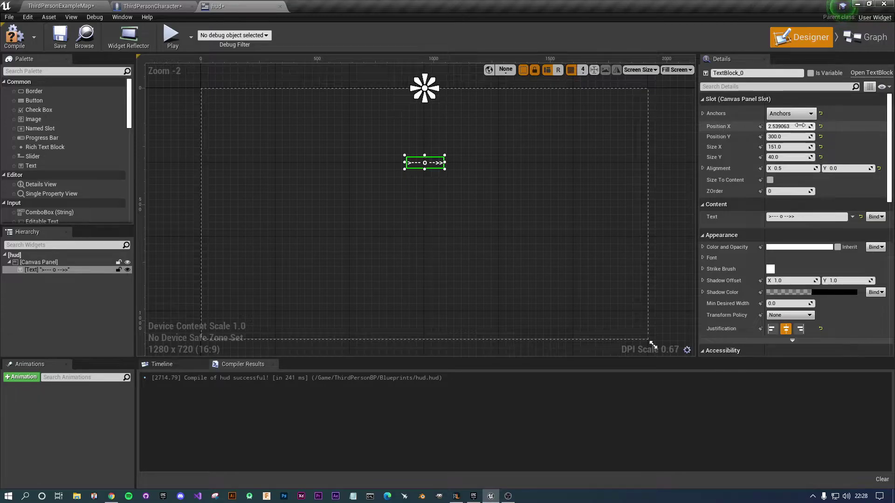
pyautogui.write('0.0')
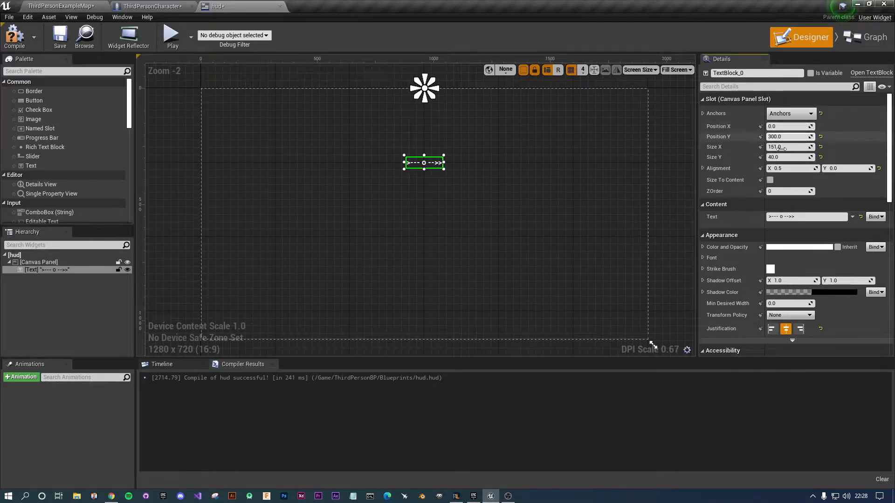
pyautogui.moveTo(679, 141)
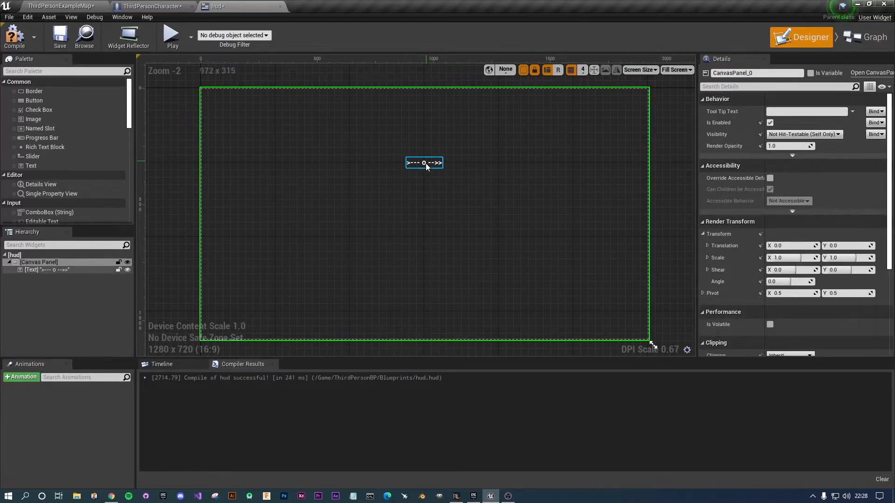
# Rename the text block Arrow and tick Is Variable
pyautogui.click(424, 162)
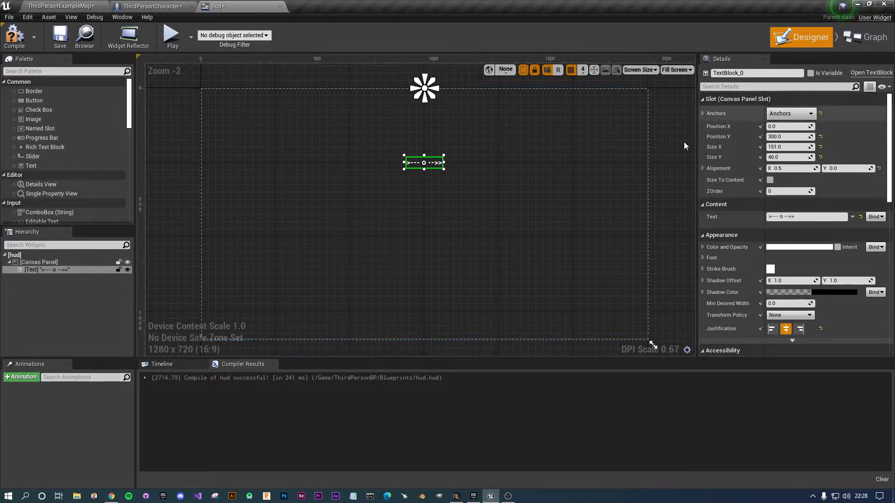
pyautogui.click(811, 72)
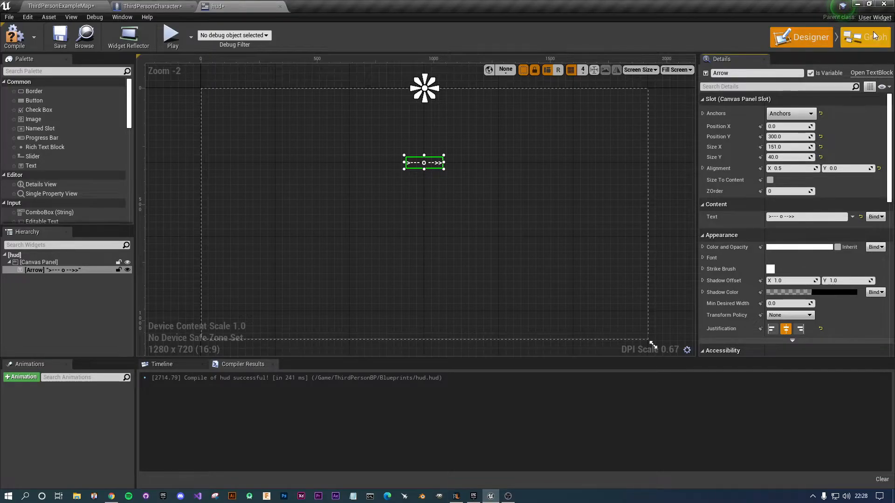
# After Event Construct, cast Get Player Character to ThirdPersonCharacter and store it in a new variable
pyautogui.click(865, 37)
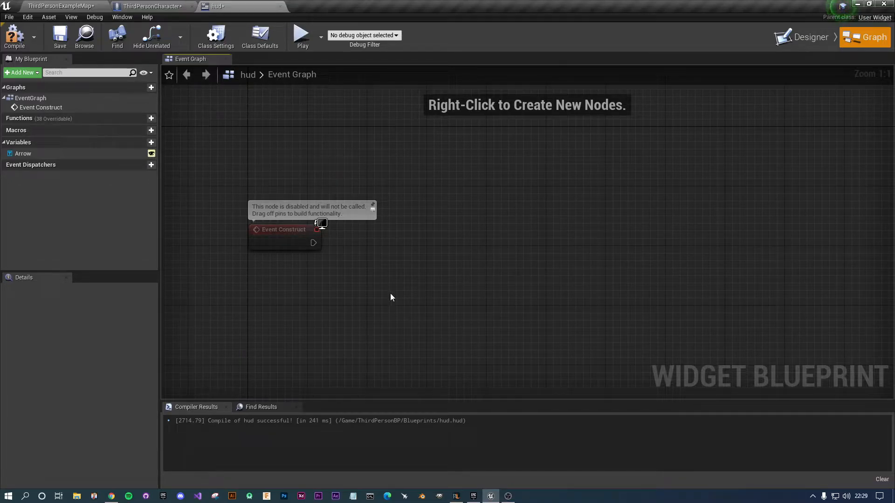
pyautogui.click(284, 235)
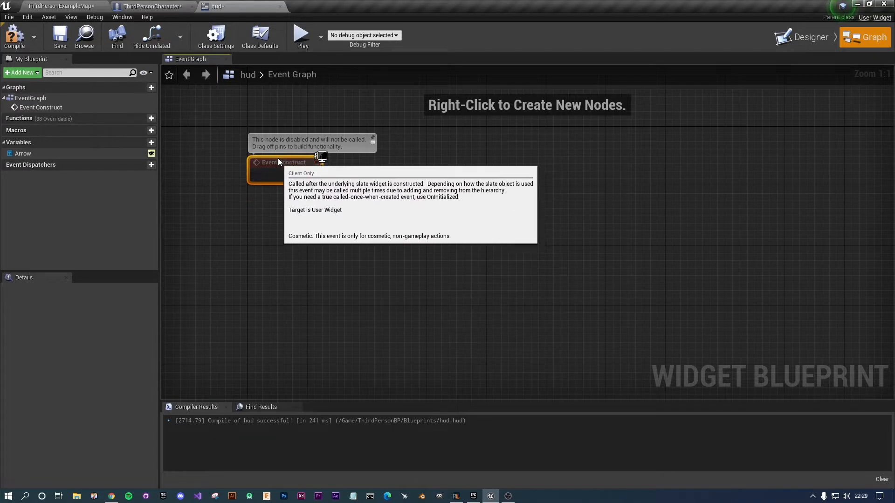
pyautogui.moveTo(280, 255)
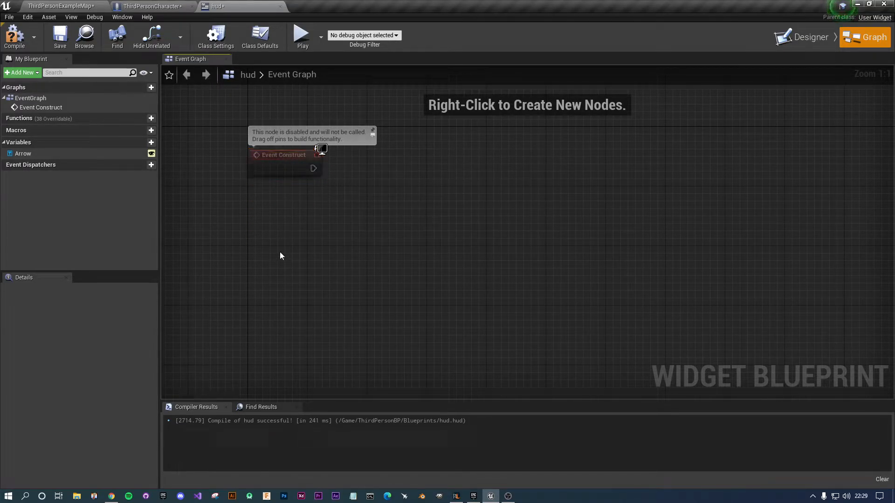
pyautogui.rightClick(281, 255)
pyautogui.write('get player')
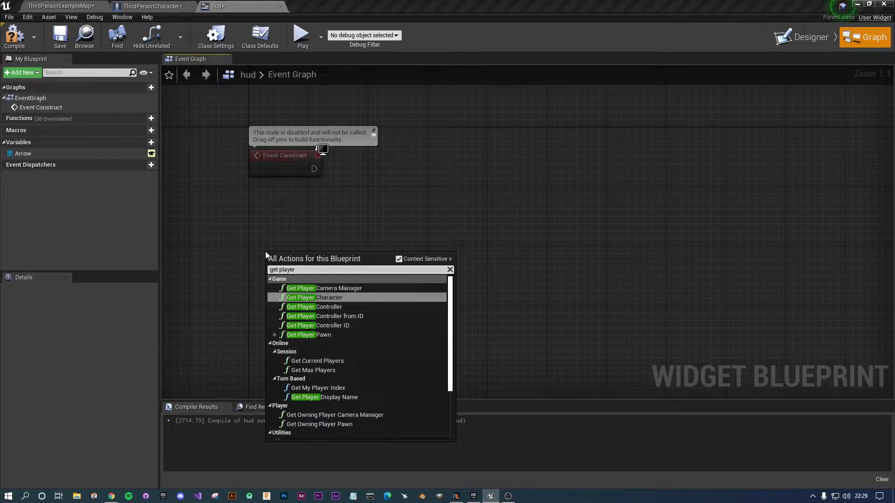
pyautogui.click(314, 297)
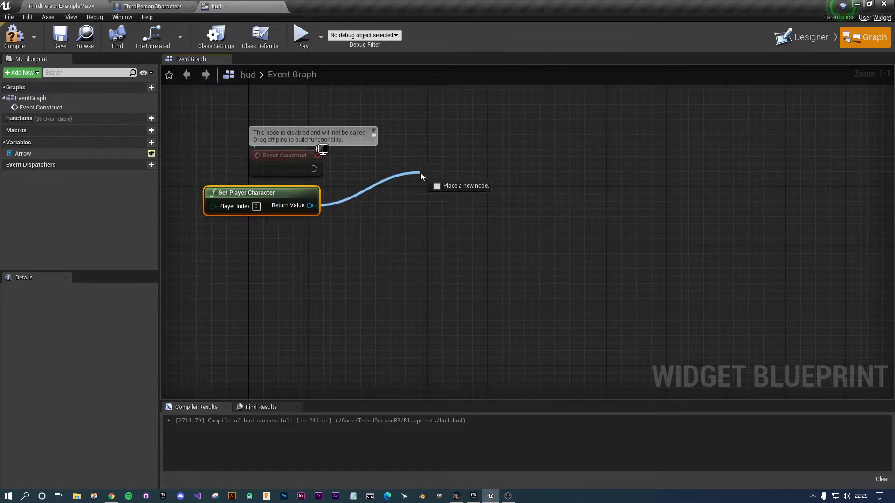
pyautogui.write('cast to')
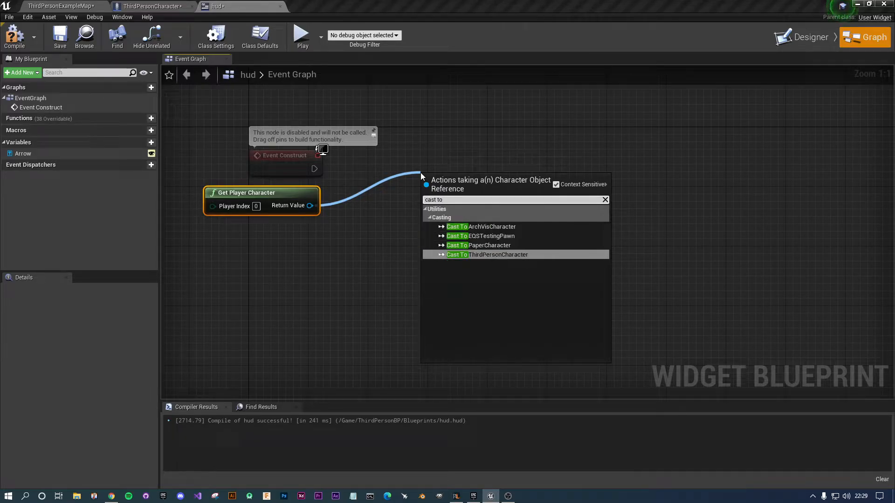
pyautogui.click(487, 254)
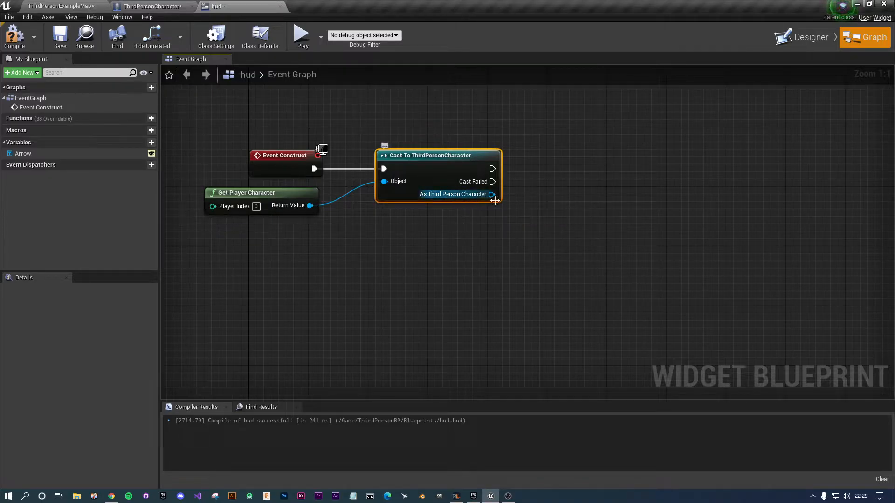
pyautogui.moveTo(494, 201)
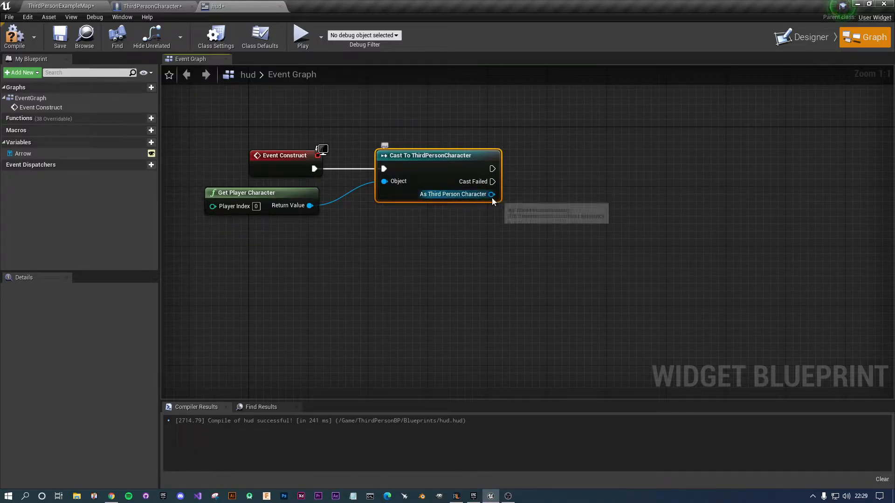
pyautogui.moveTo(489, 194); pyautogui.dragTo(559, 172)
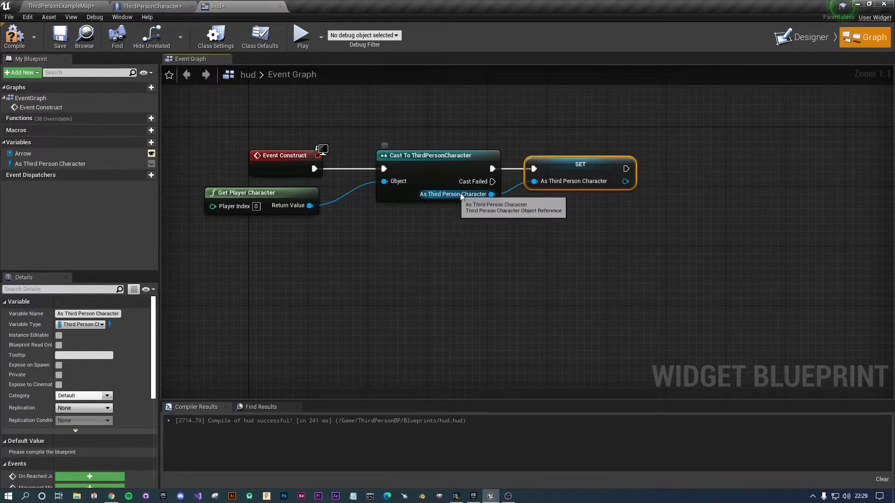
pyautogui.moveTo(623, 250)
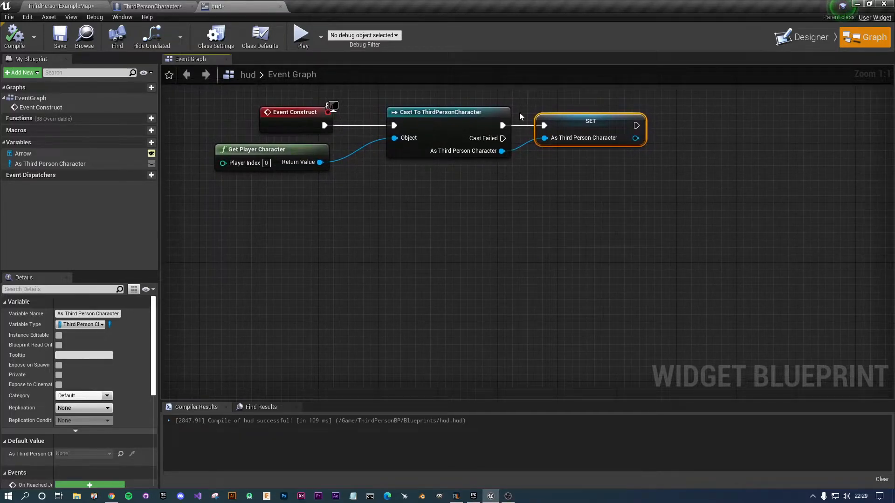
pyautogui.moveTo(446, 225)
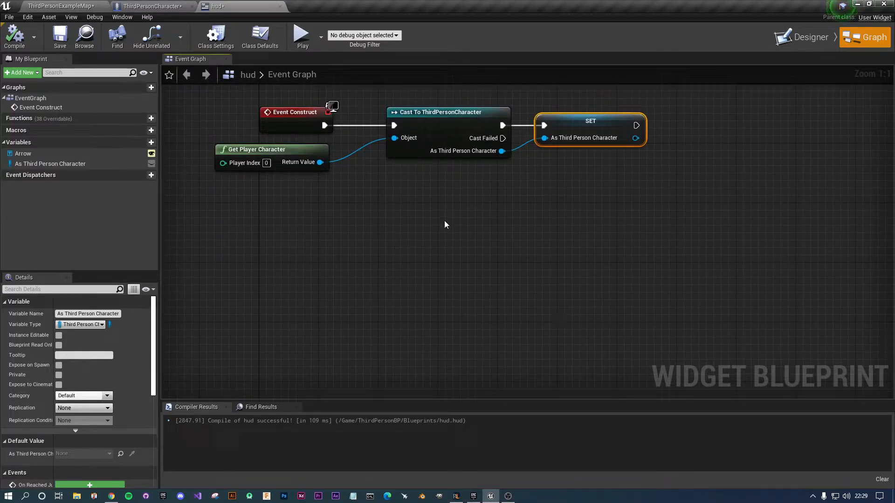
pyautogui.moveTo(471, 213)
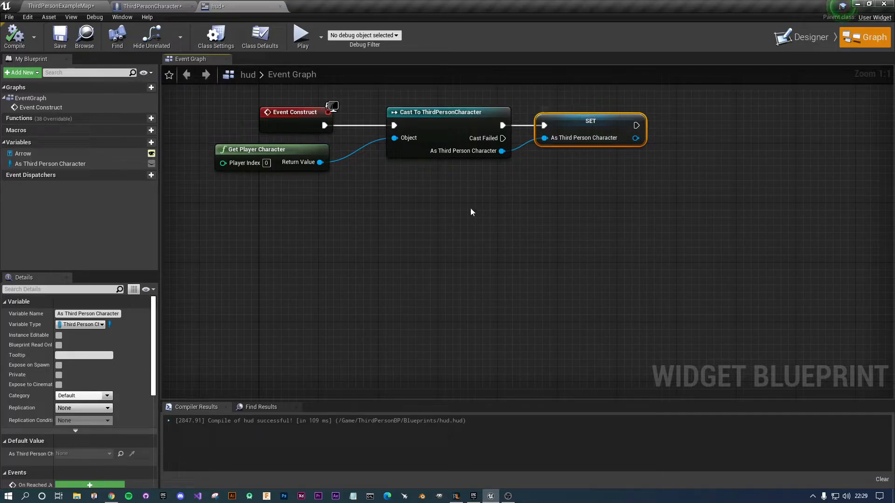
pyautogui.moveTo(768, 121)
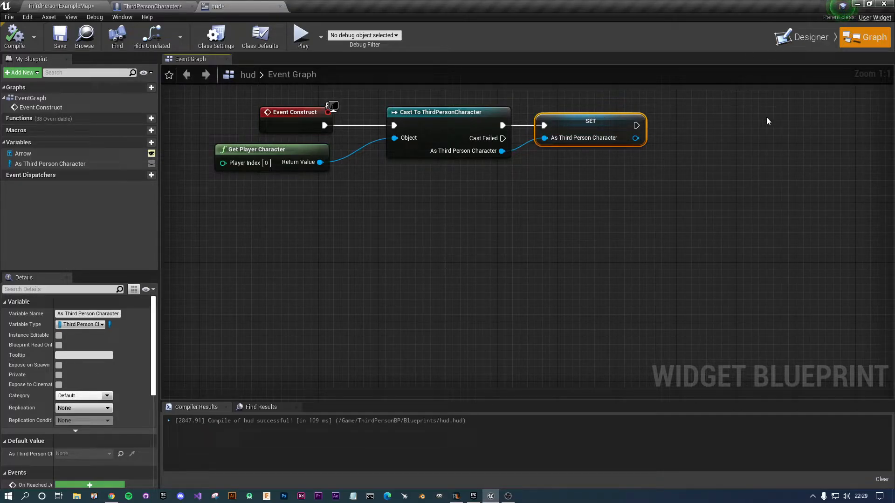
# Add a custom event named Update Arrow and nudge it up and left in the graph
pyautogui.rightClick(442, 257)
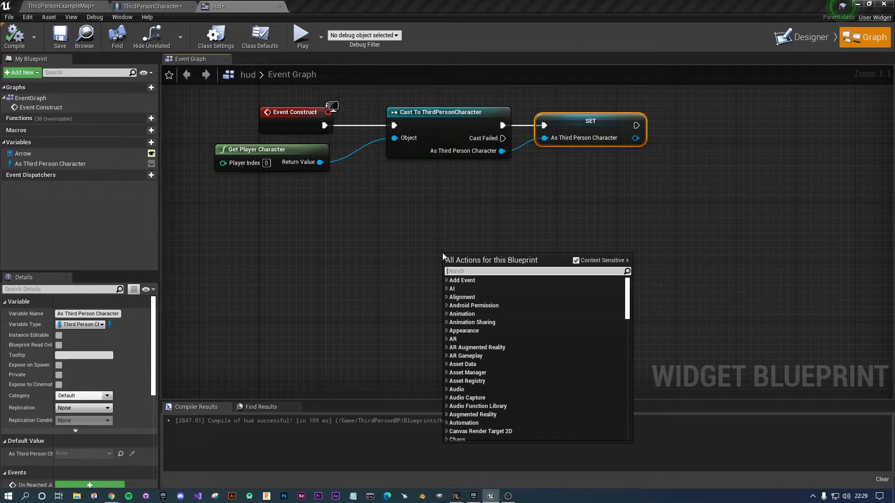
pyautogui.click(463, 280)
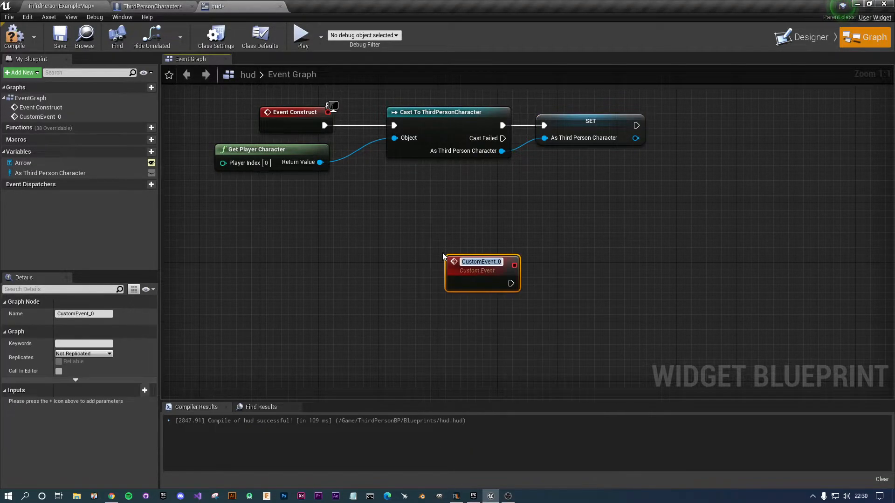
pyautogui.write('Update')
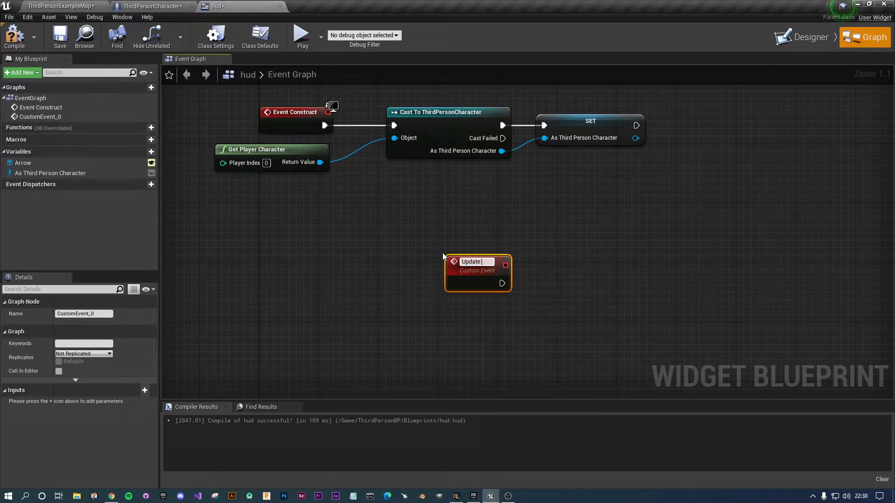
pyautogui.write('Arr')
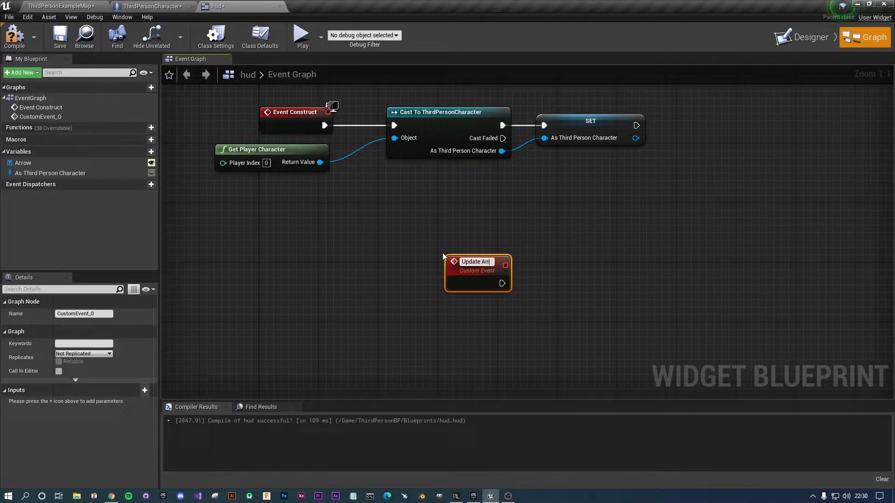
pyautogui.write('Update Arrow')
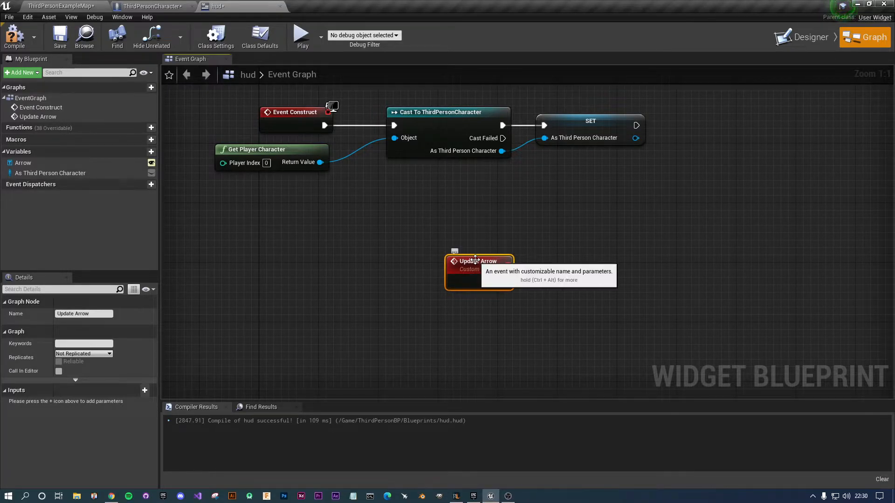
pyautogui.moveTo(478, 261); pyautogui.dragTo(419, 231)
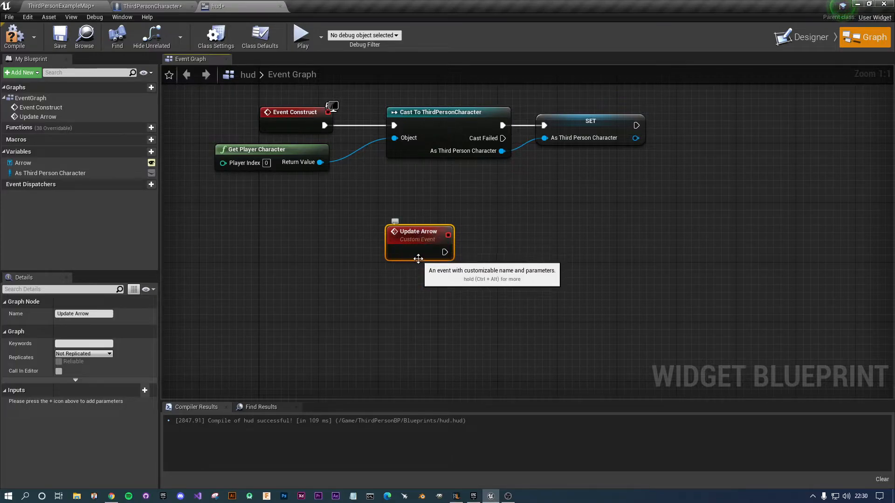
pyautogui.moveTo(484, 268)
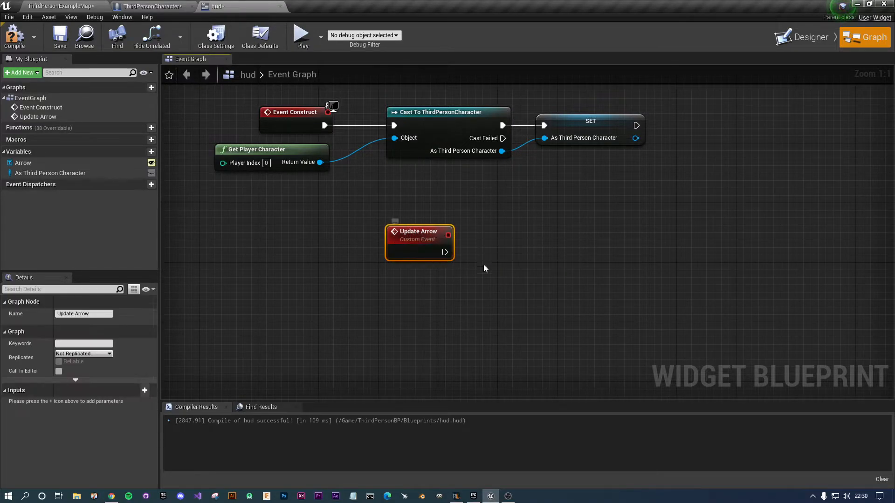
pyautogui.moveTo(249, 139)
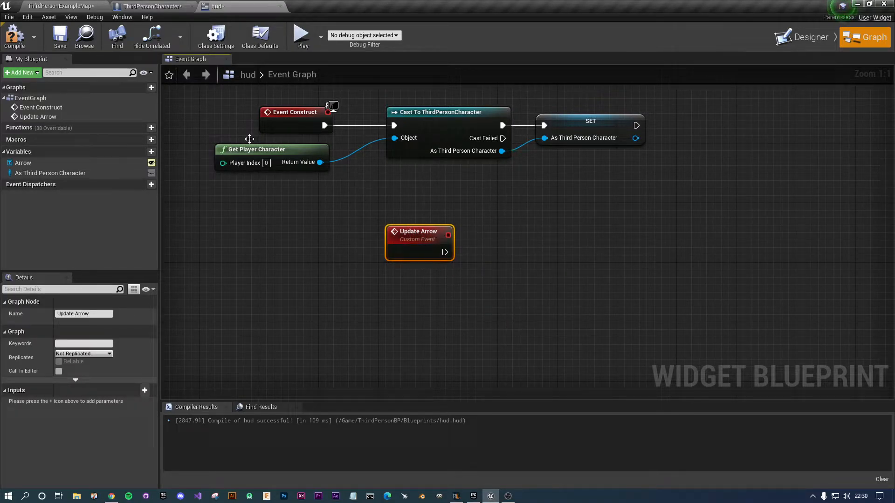
pyautogui.moveTo(153, 7)
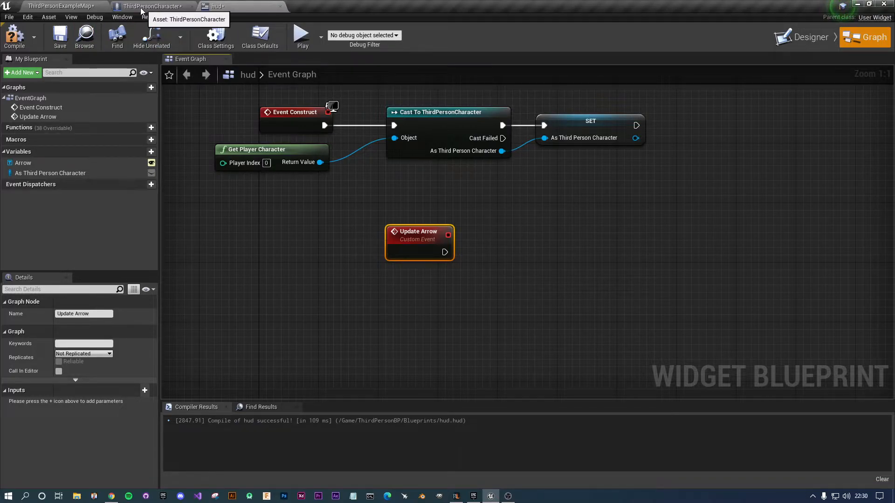
pyautogui.click(154, 6)
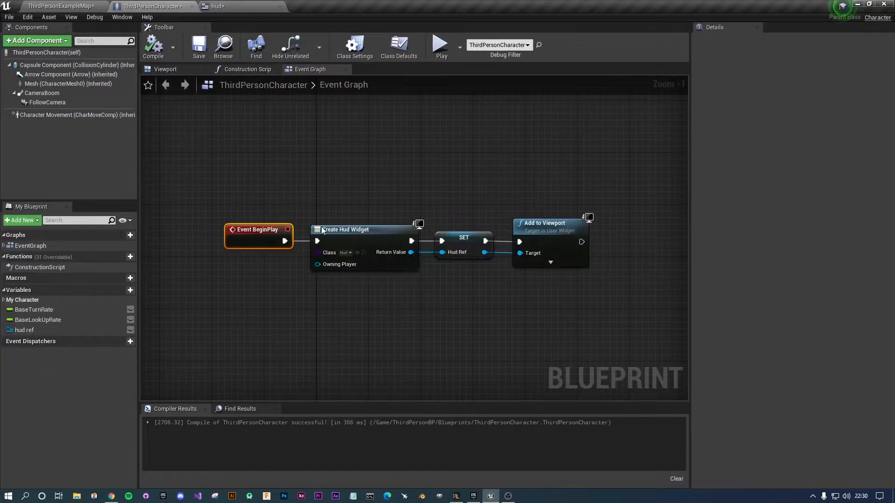
pyautogui.scroll(-3)
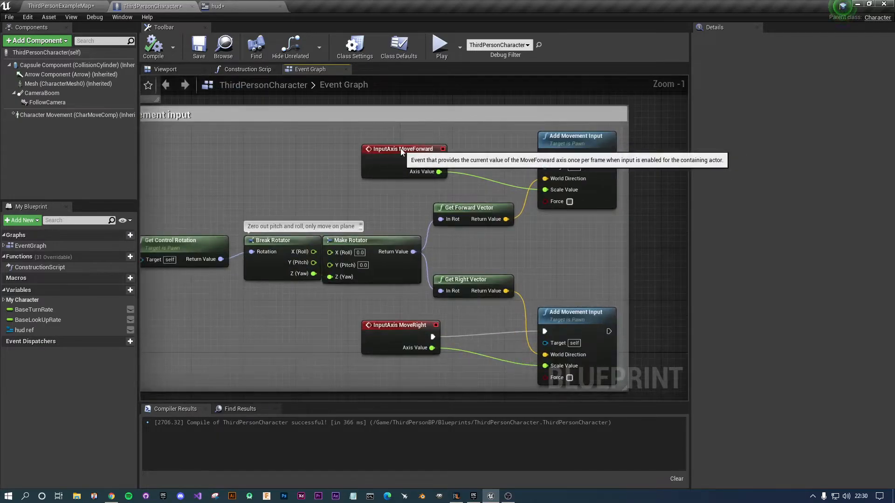
pyautogui.click(399, 325)
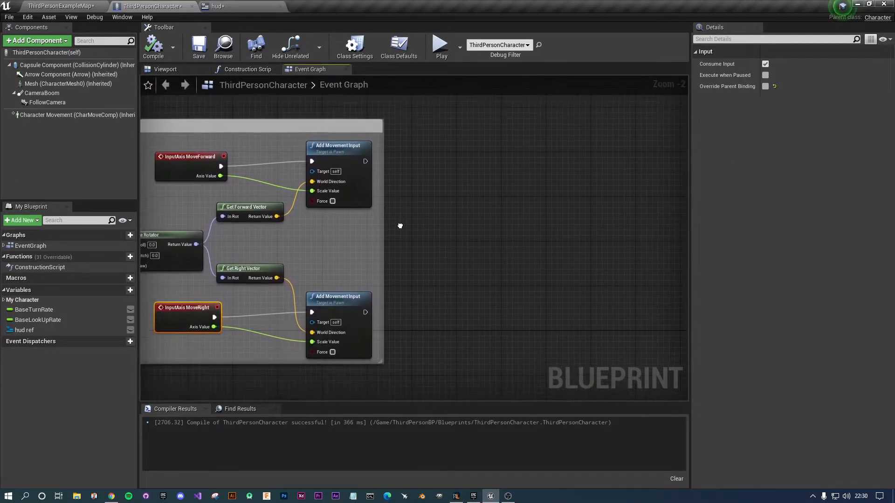
pyautogui.click(24, 330)
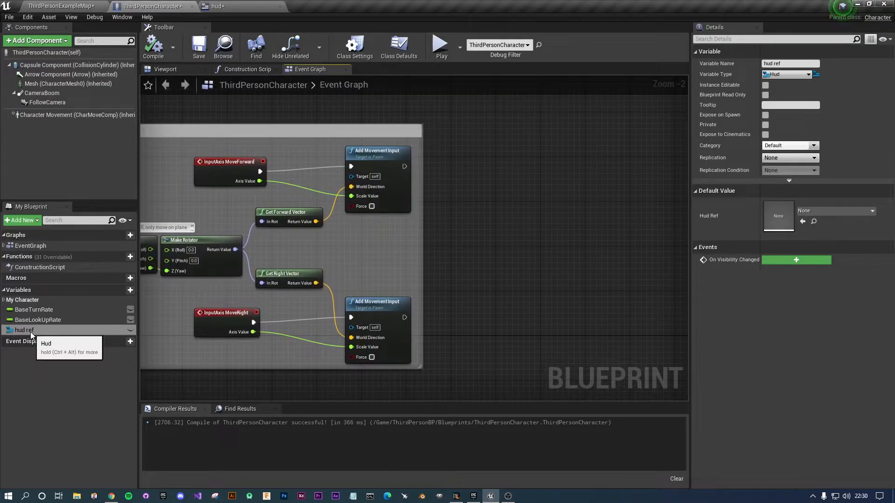
pyautogui.click(214, 7)
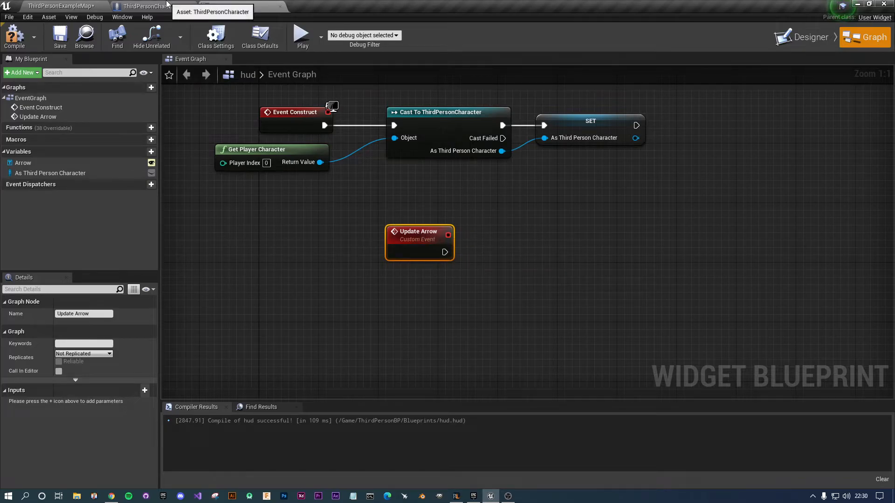
# Call Update Arrow on hud ref after both Add Movement Input nodes and compile the character
pyautogui.click(130, 6)
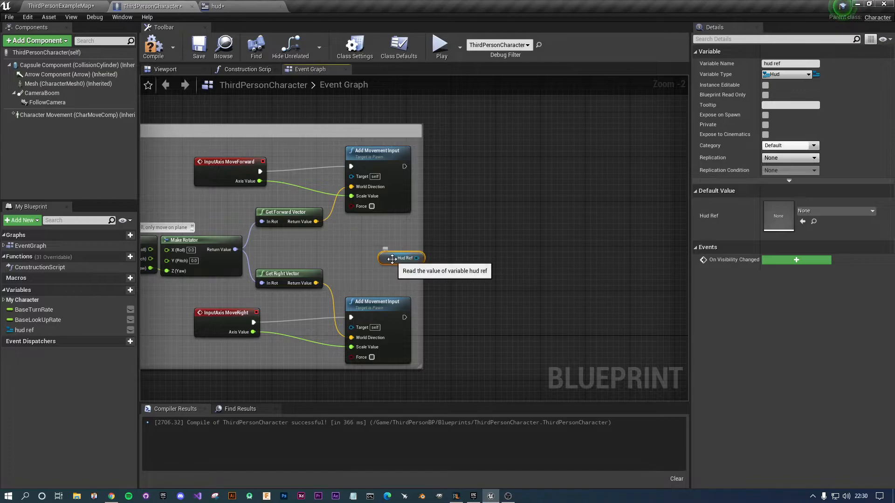
pyautogui.moveTo(404, 259); pyautogui.dragTo(471, 220)
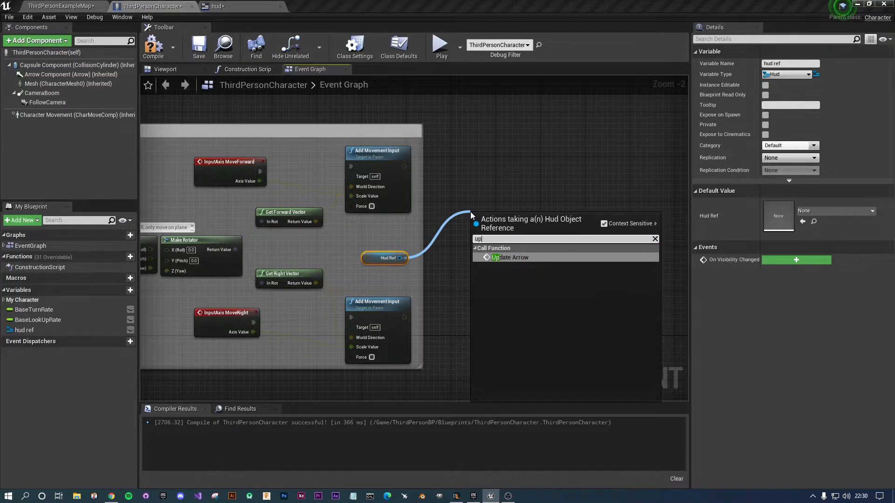
pyautogui.click(510, 257)
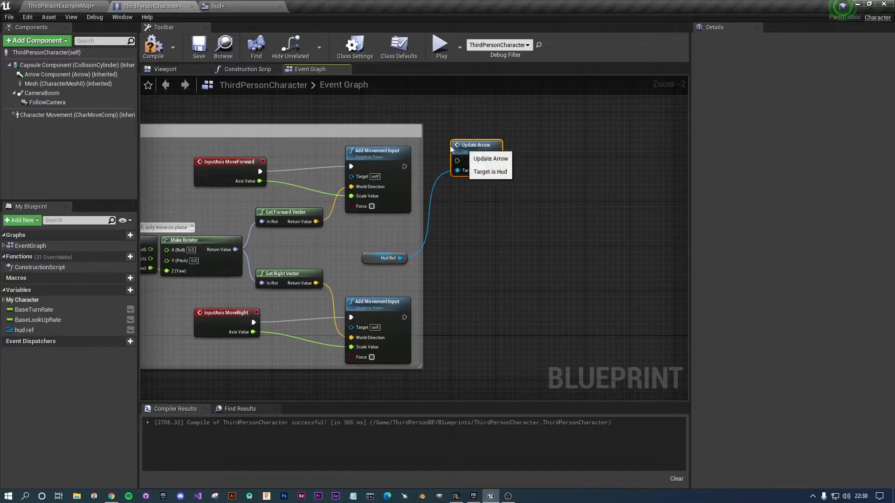
pyautogui.click(490, 172)
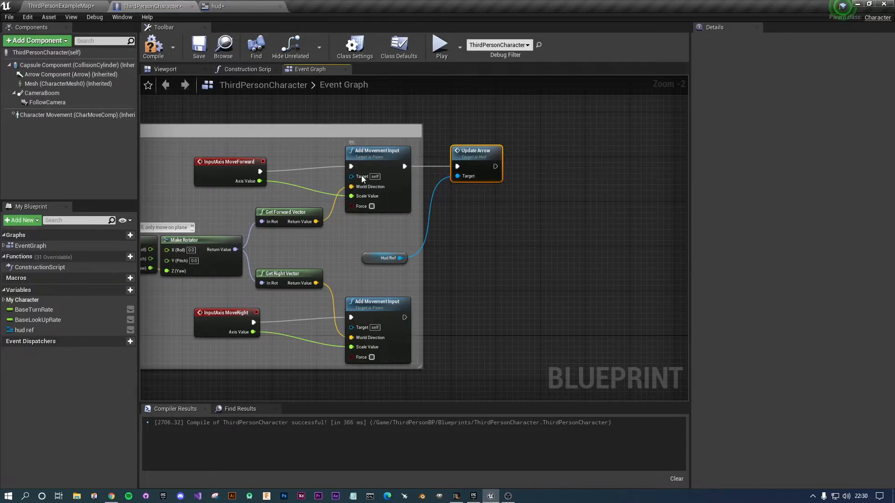
pyautogui.moveTo(479, 164)
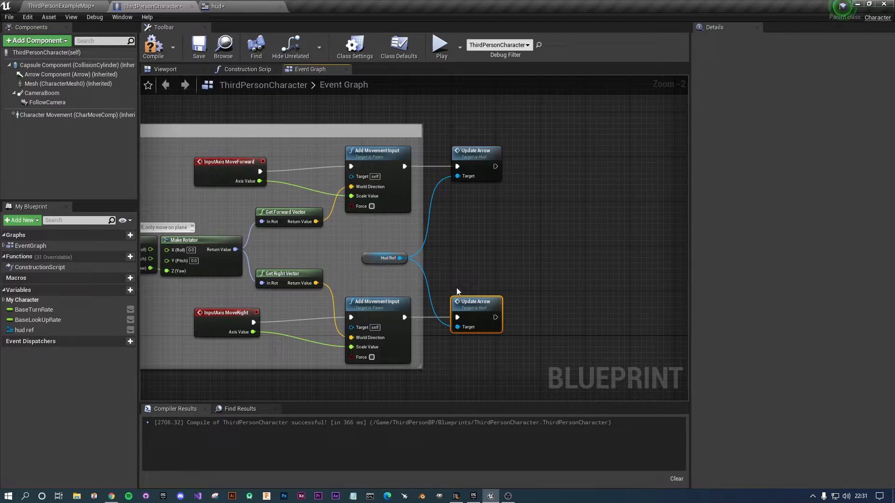
pyautogui.click(154, 44)
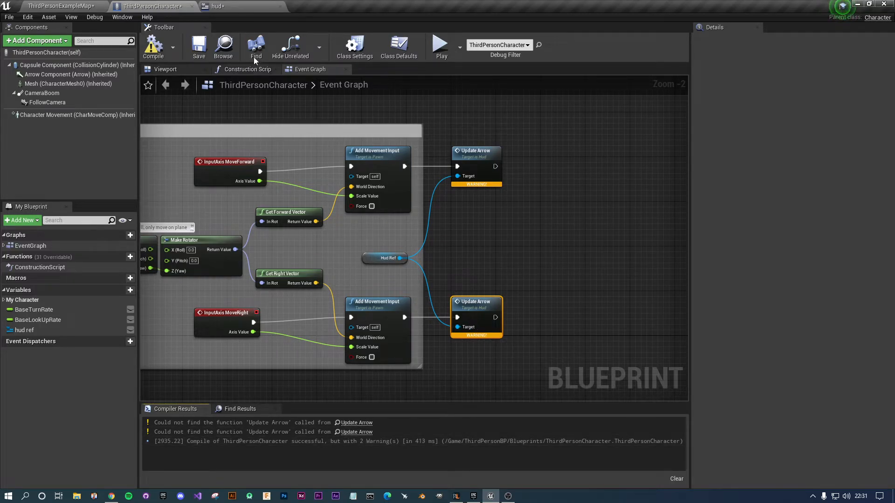
# Compile hud, recompile ThirdPersonCharacter to clear the warnings, and return to the hud graph
pyautogui.click(212, 7)
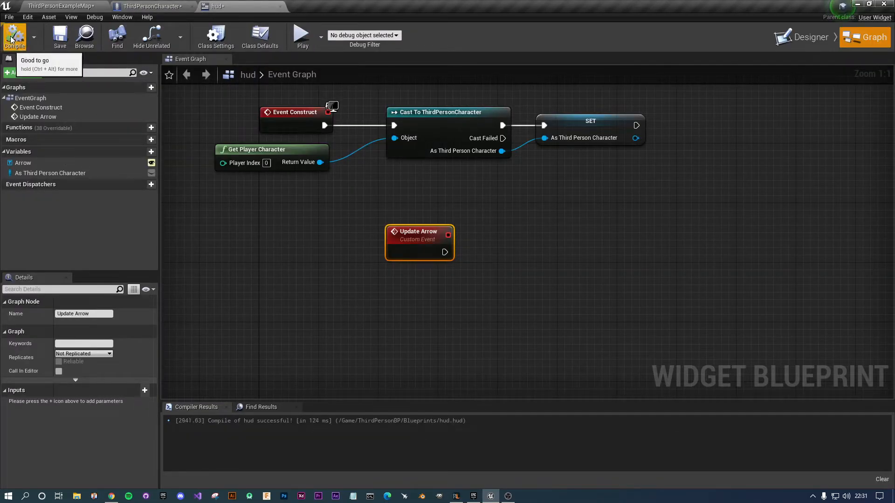
pyautogui.click(142, 7)
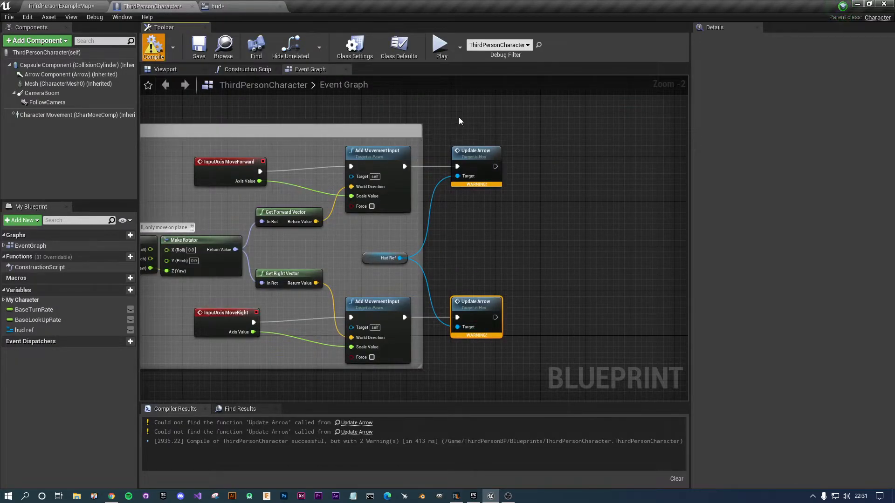
pyautogui.click(153, 46)
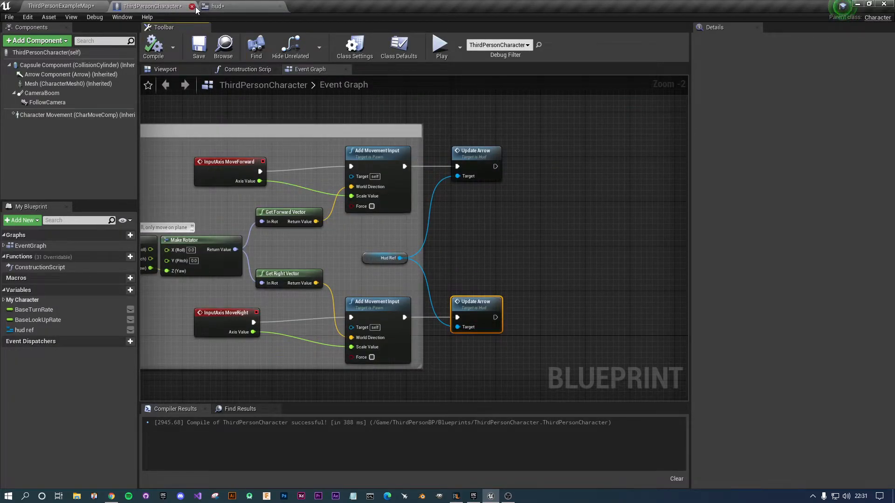
pyautogui.click(192, 6)
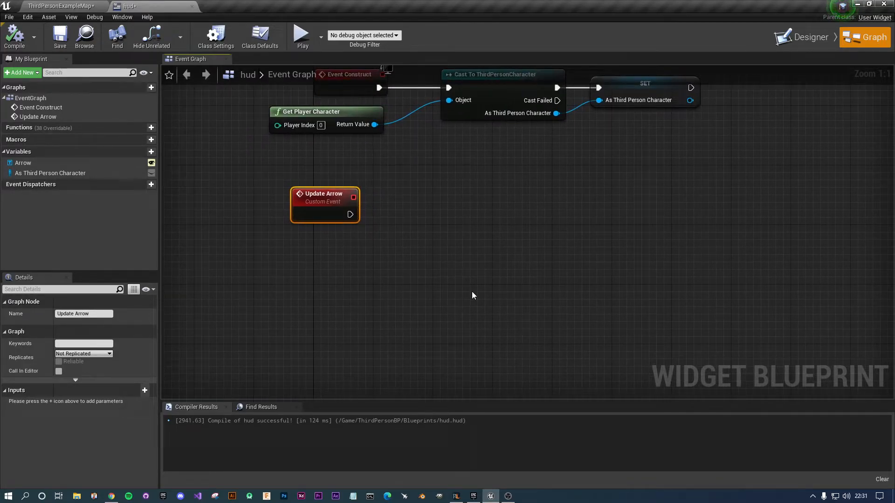
pyautogui.moveTo(462, 281)
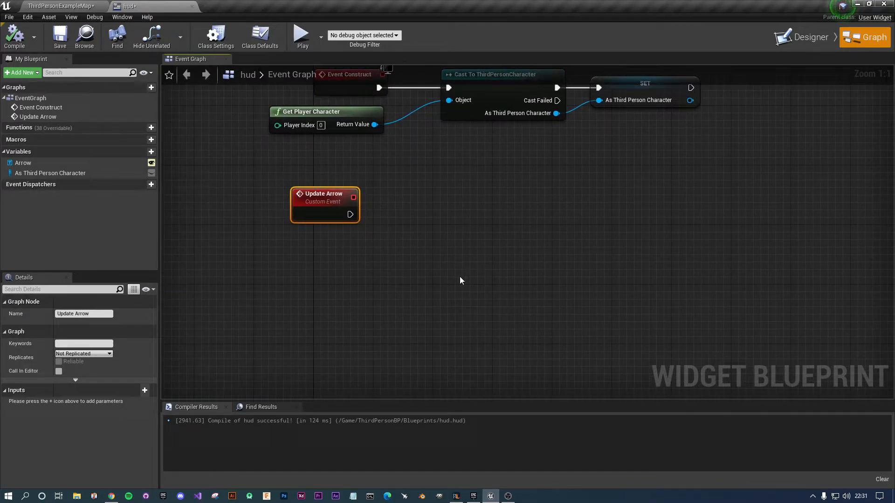
# From Update Arrow's exec pin, search 'angle' for a Set Render Transform Angle node
pyautogui.moveTo(349, 214); pyautogui.dragTo(637, 248)
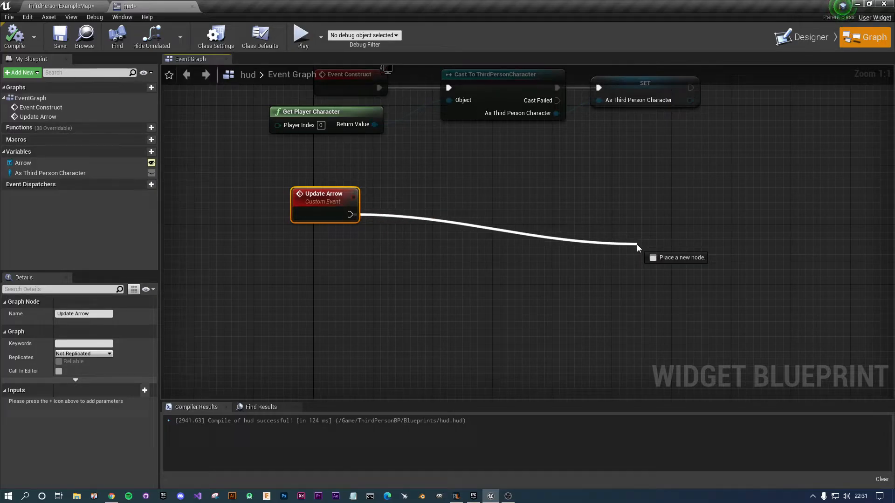
pyautogui.write('angle')
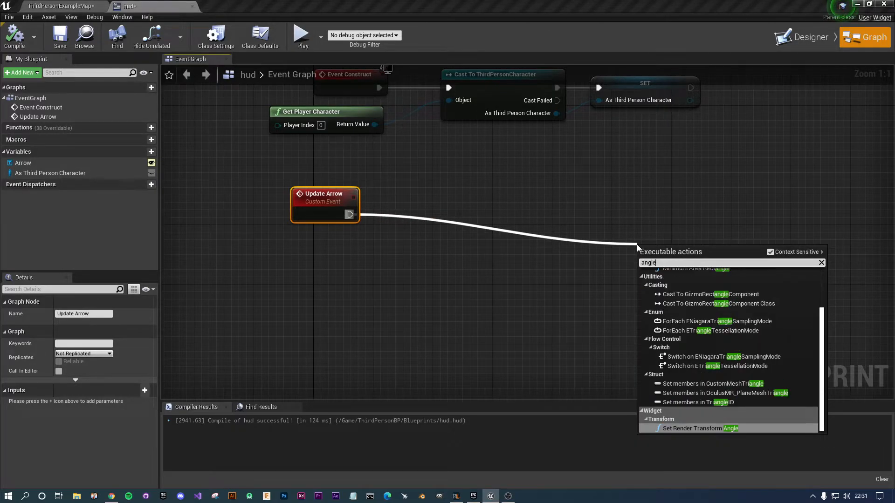
pyautogui.moveTo(701, 428)
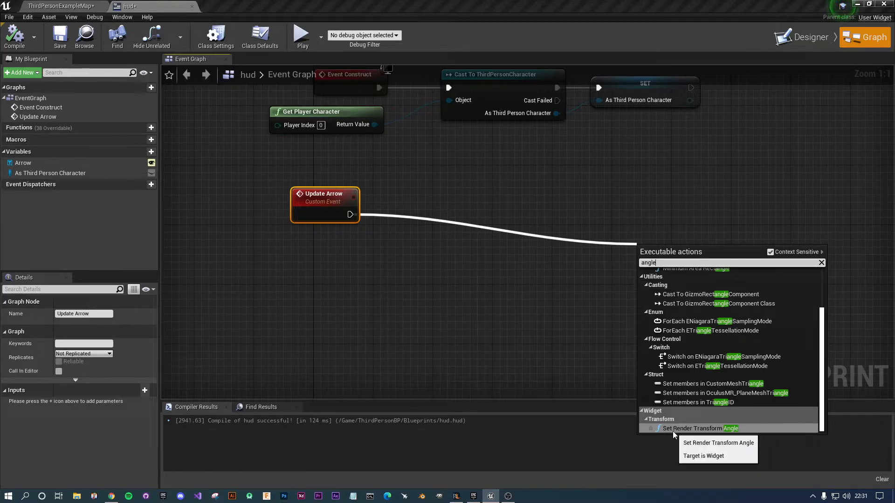
pyautogui.moveTo(727, 437)
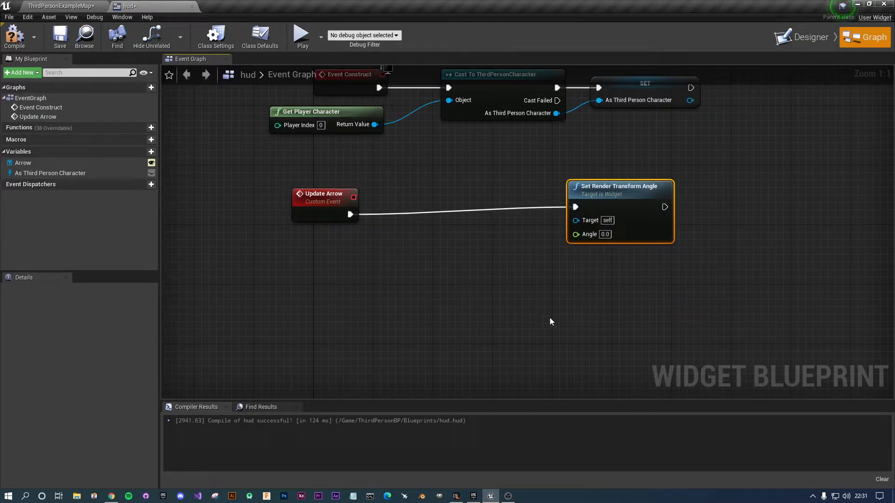
pyautogui.moveTo(805, 38)
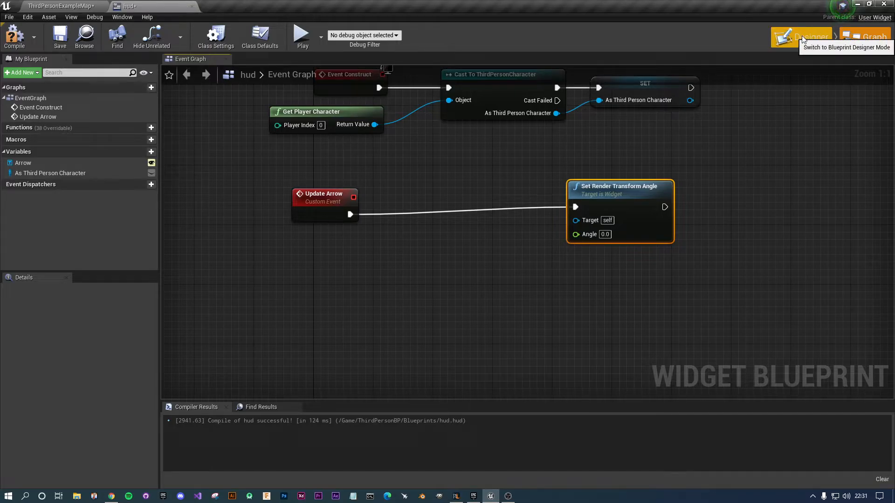
# Try a Render Transform Angle on the Arrow text, reset it to 0 and recompile the hud
pyautogui.click(801, 37)
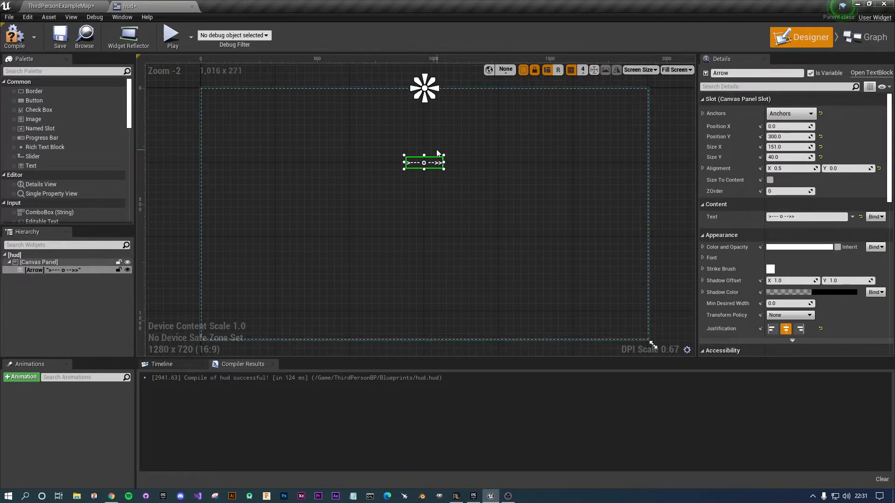
pyautogui.scroll(-3)
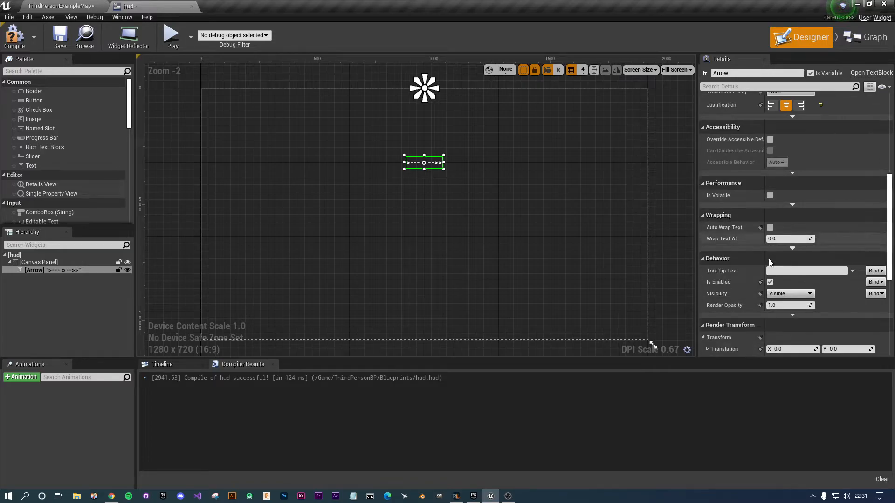
pyautogui.scroll(-3)
pyautogui.write('-69')
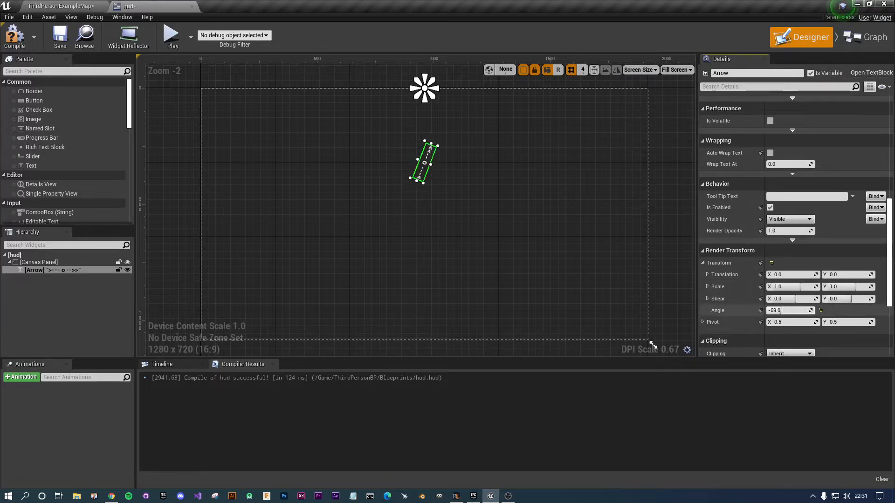
pyautogui.write('7.0')
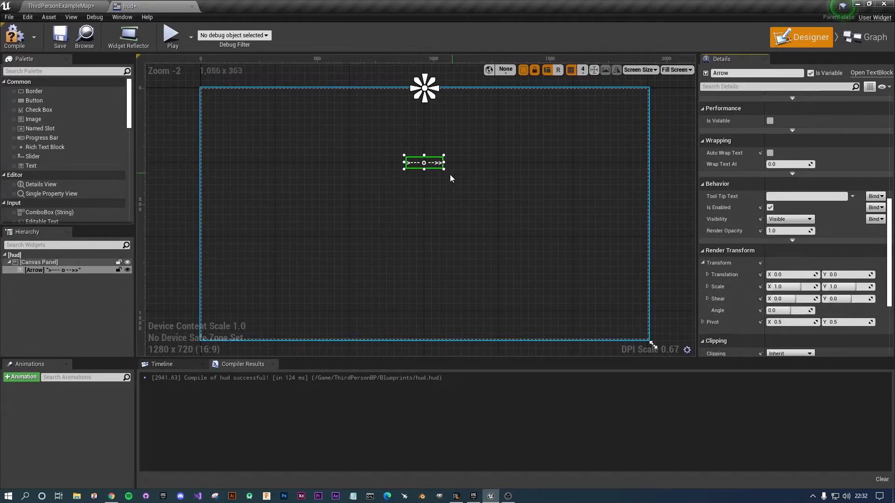
pyautogui.moveTo(14, 36)
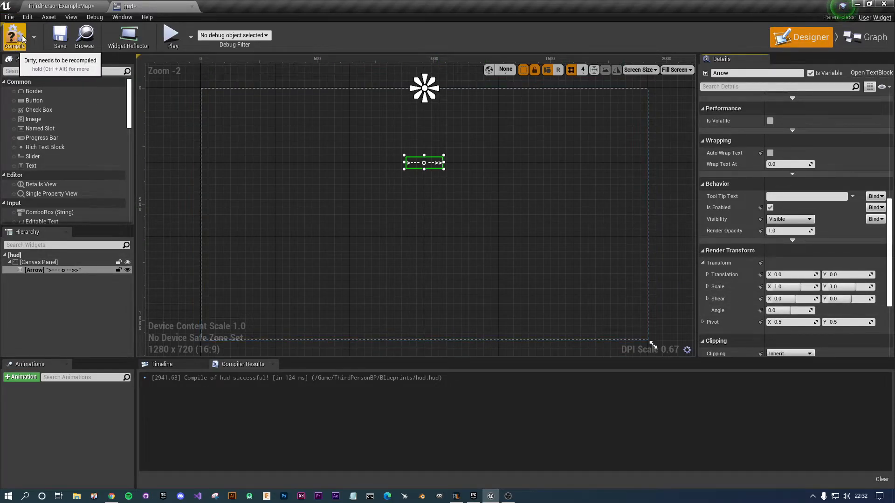
pyautogui.click(865, 38)
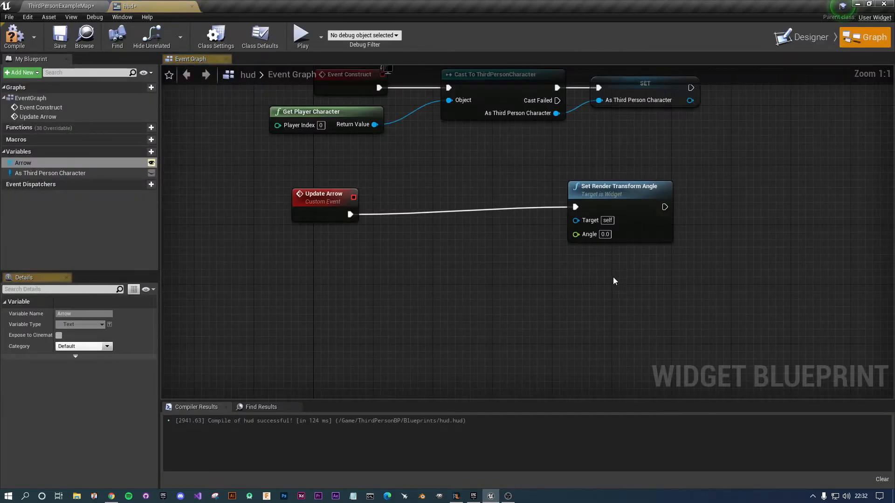
# From the character reference, add a GetWorldRotation node reading the Capsule Component
pyautogui.click(619, 186)
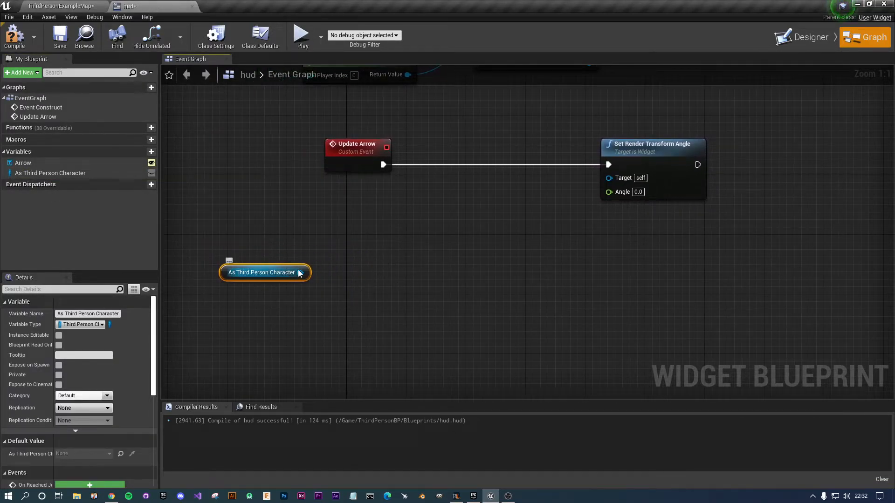
pyautogui.moveTo(306, 273); pyautogui.dragTo(385, 250)
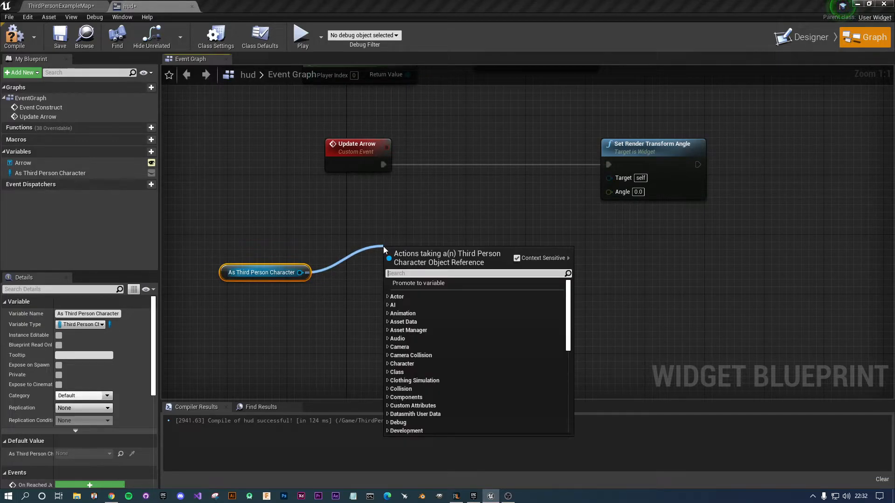
pyautogui.write('get world rota')
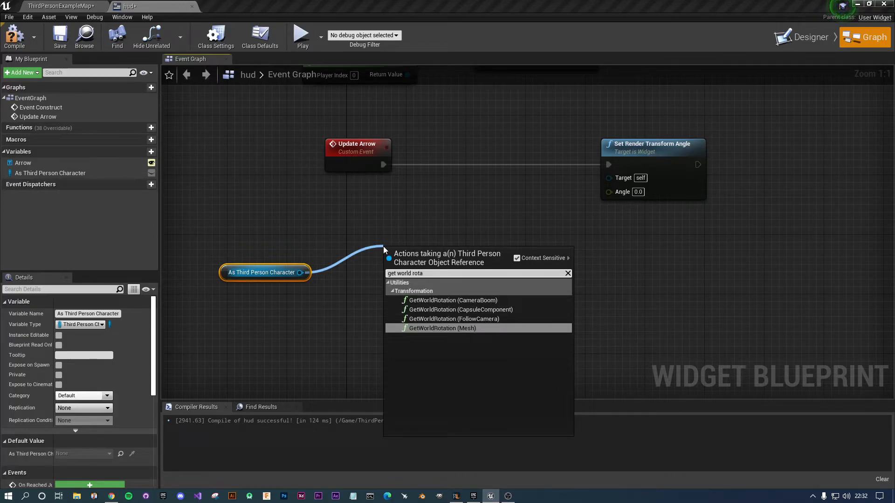
pyautogui.moveTo(429, 319)
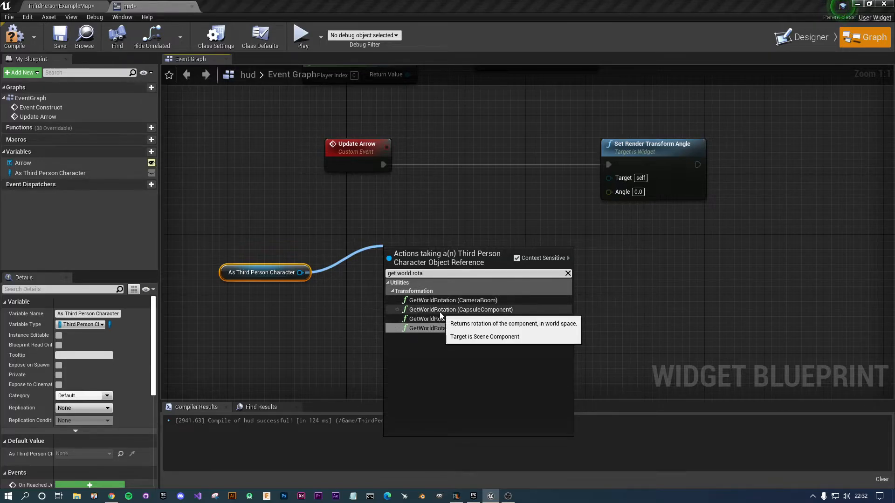
pyautogui.click(461, 310)
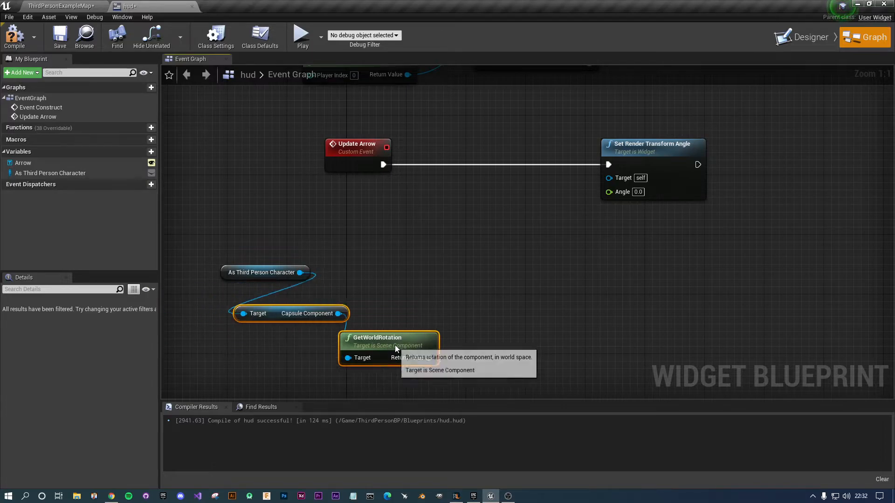
# Chain a Print String off Update Arrow showing the capsule's world rotation and compile
pyautogui.moveTo(388, 336); pyautogui.dragTo(352, 345)
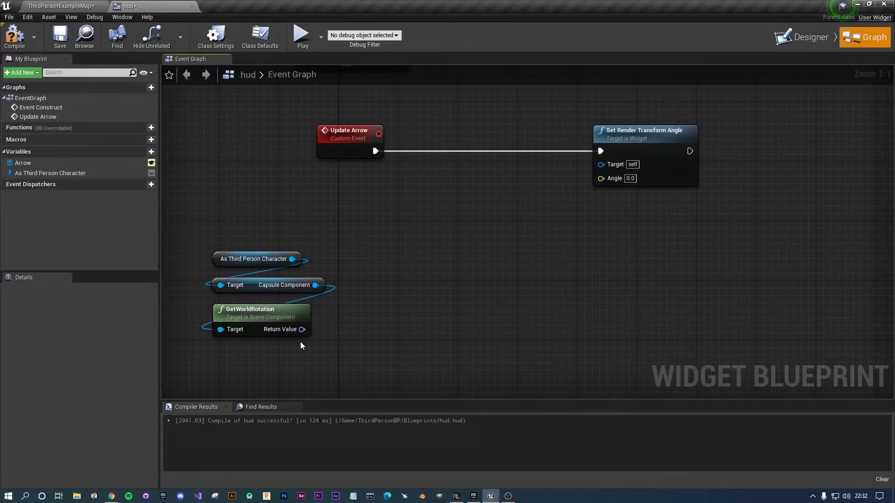
pyautogui.moveTo(376, 151); pyautogui.dragTo(448, 205)
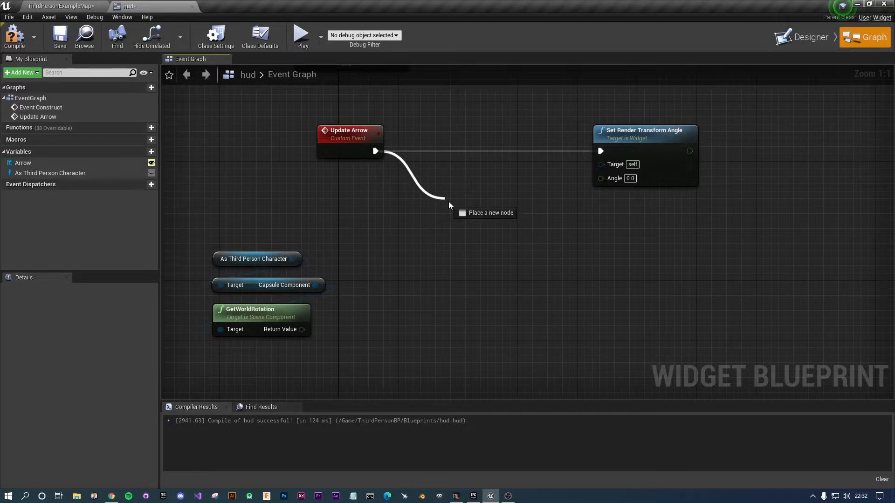
pyautogui.click(450, 205)
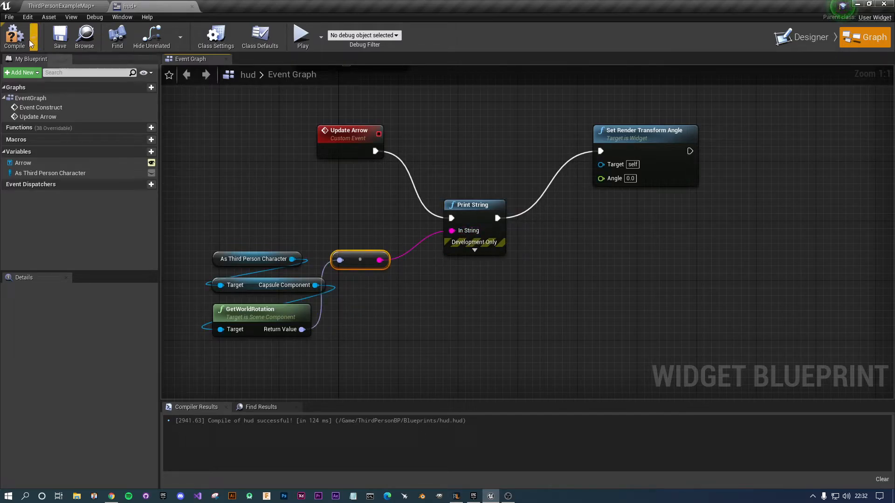
pyautogui.click(302, 36)
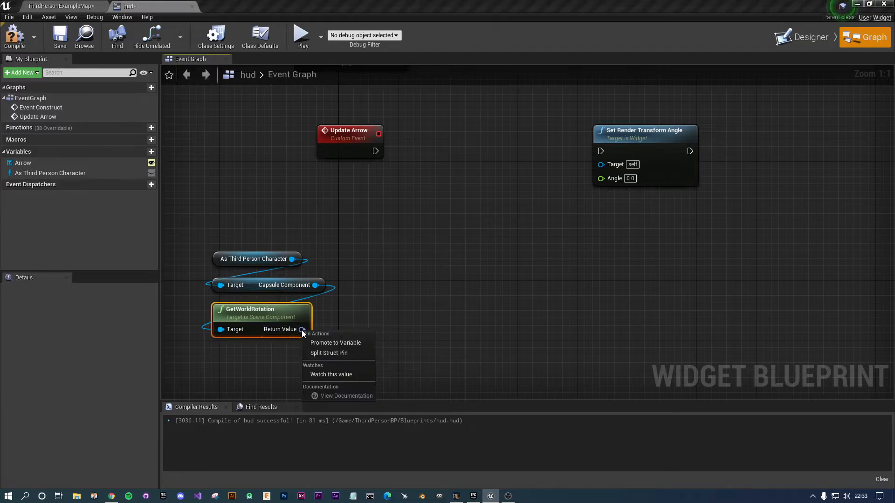
pyautogui.moveTo(328, 353)
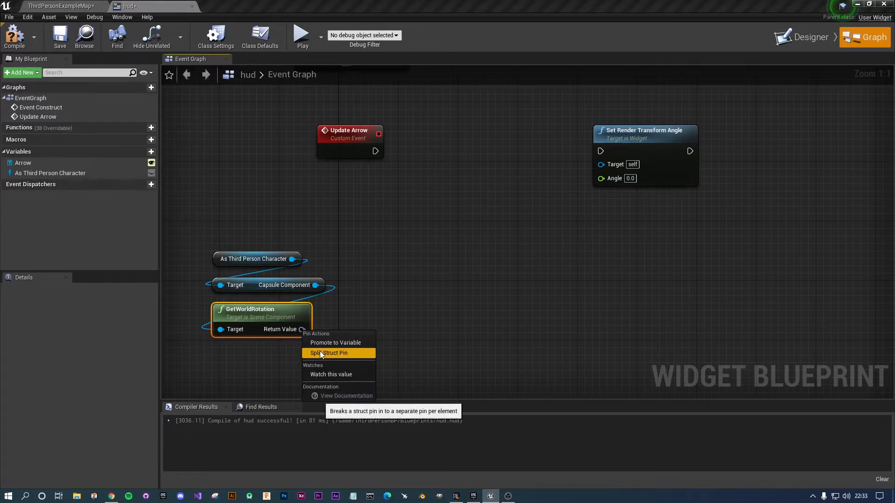
# Split the rotation struct pin and feed its Z (Yaw) into the Angle input
pyautogui.click(328, 353)
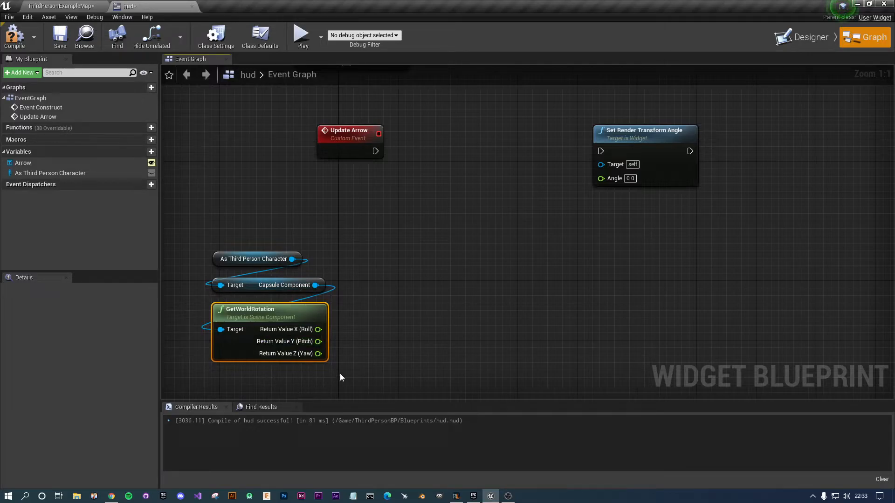
pyautogui.moveTo(296, 341)
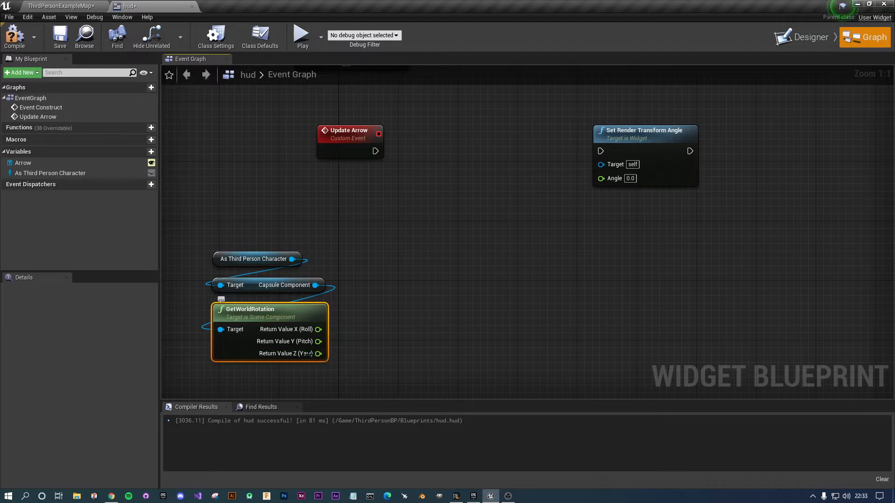
pyautogui.moveTo(318, 354)
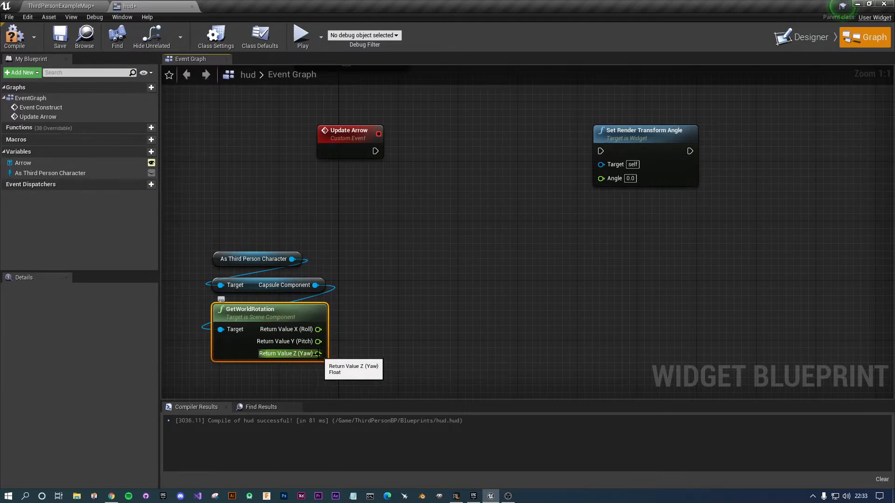
pyautogui.moveTo(318, 353); pyautogui.dragTo(602, 177)
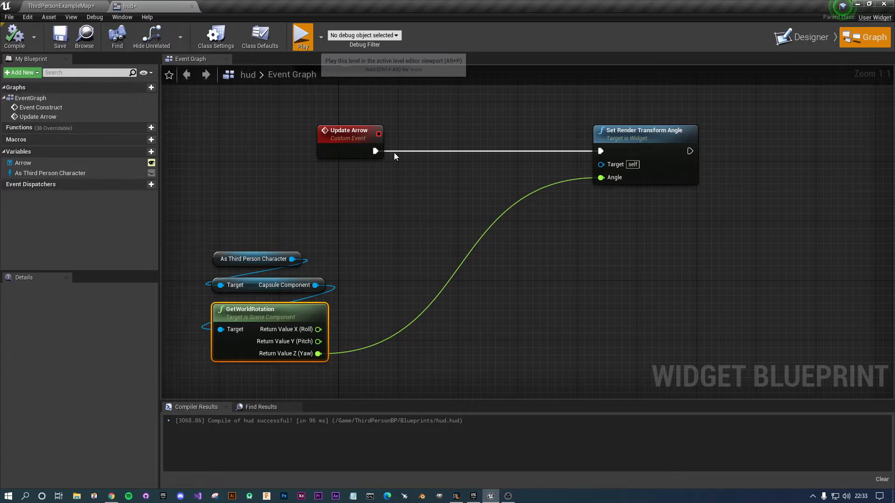
pyautogui.click(303, 35)
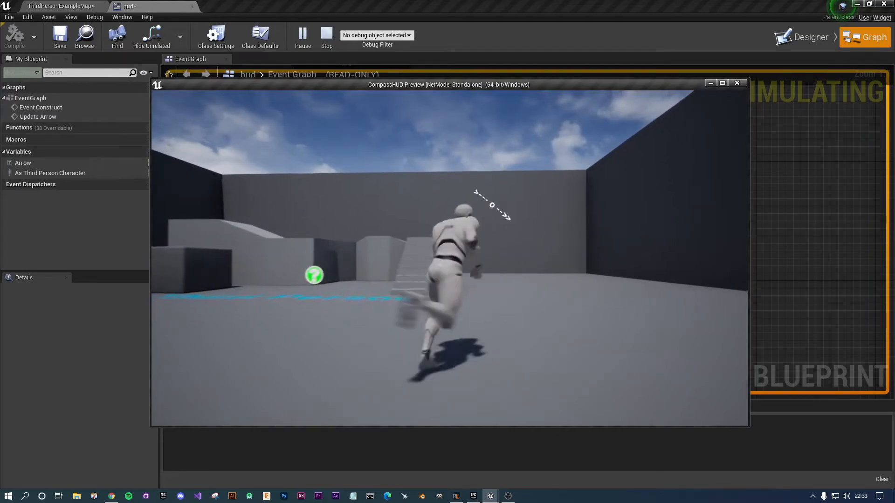
pyautogui.click(326, 37)
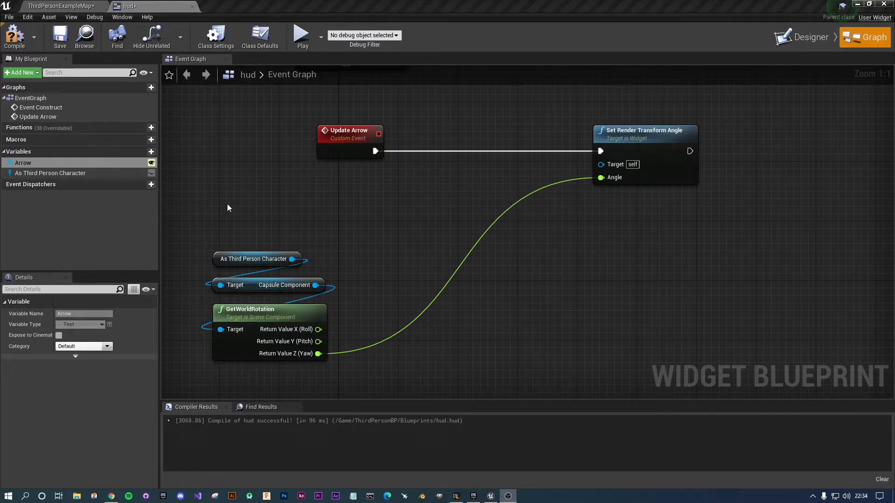
pyautogui.moveTo(23, 162)
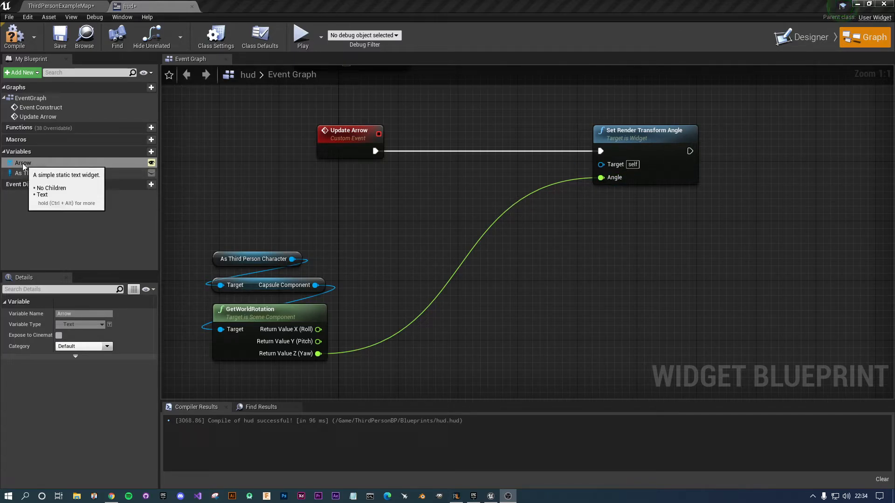
# Plug an Arrow getter into Set Render Transform Angle's Target and compile the hud
pyautogui.moveTo(23, 162); pyautogui.dragTo(534, 154)
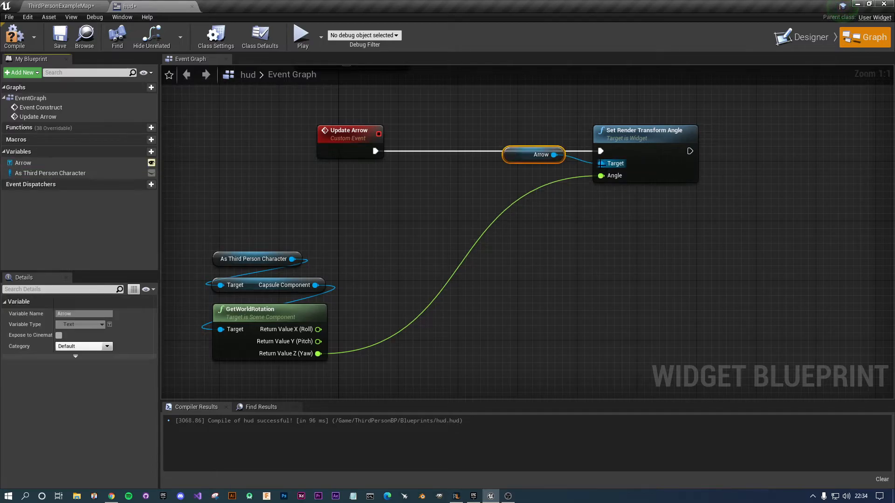
pyautogui.moveTo(532, 154); pyautogui.dragTo(347, 176)
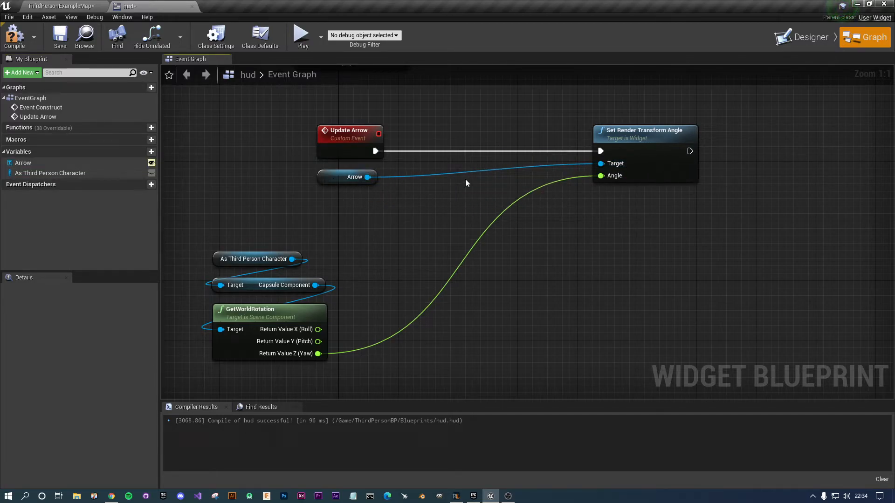
pyautogui.moveTo(638, 162)
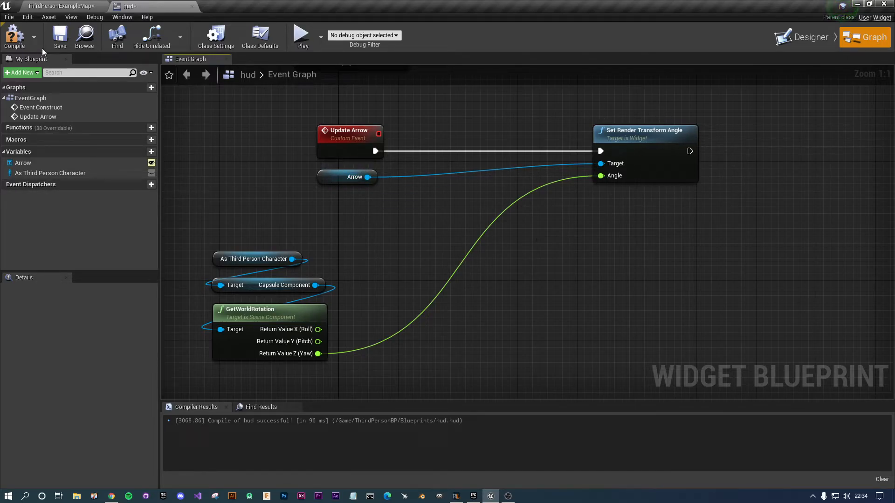
pyautogui.click(302, 33)
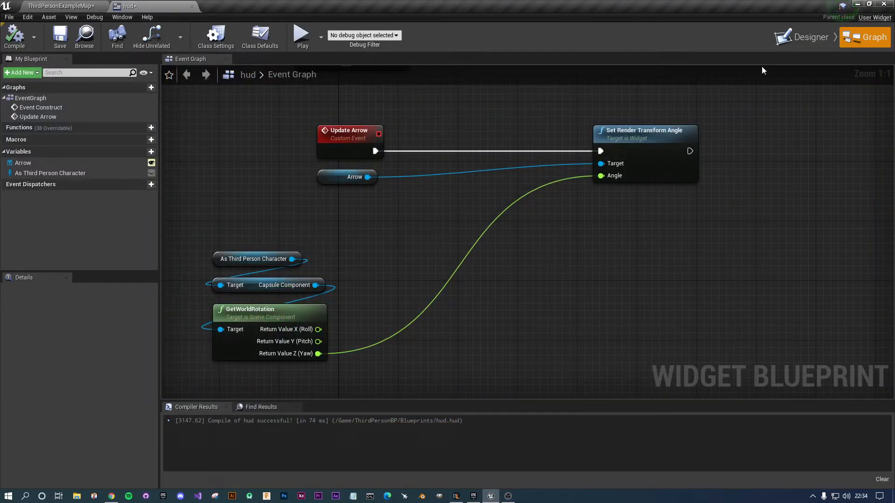
pyautogui.click(811, 38)
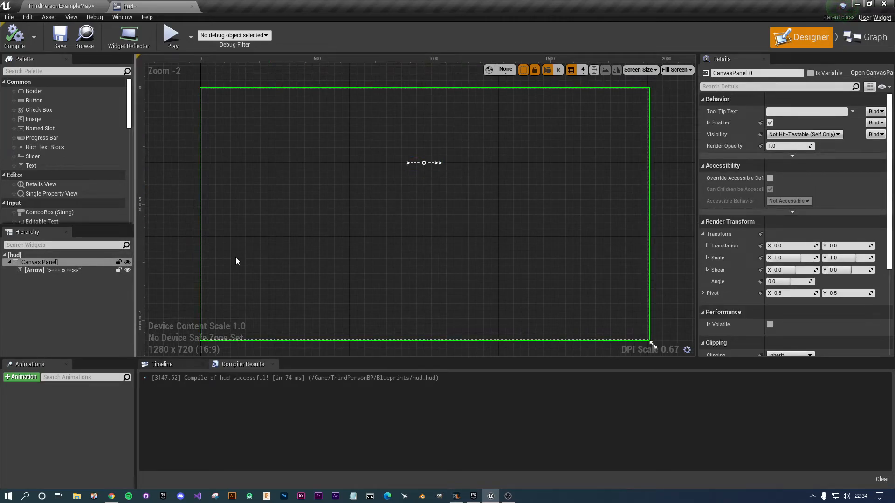
# Duplicate the text block as an N label at Position X 0, Y 200
pyautogui.click(425, 162)
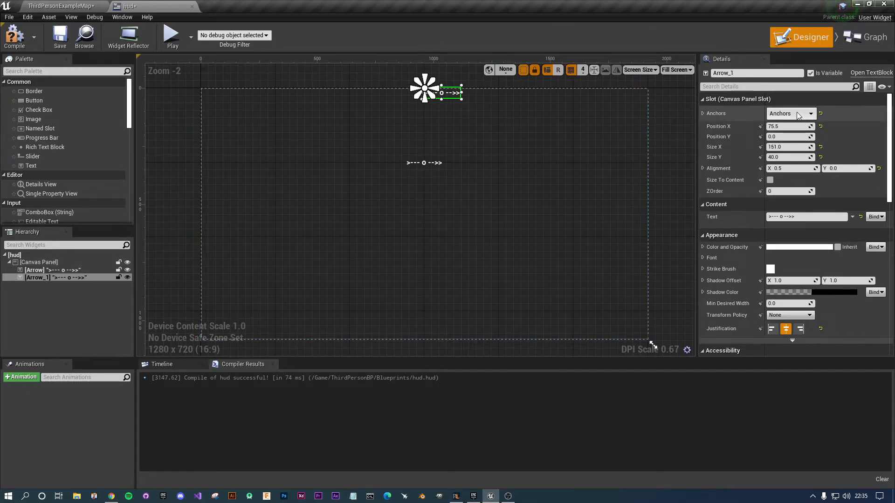
pyautogui.click(798, 114)
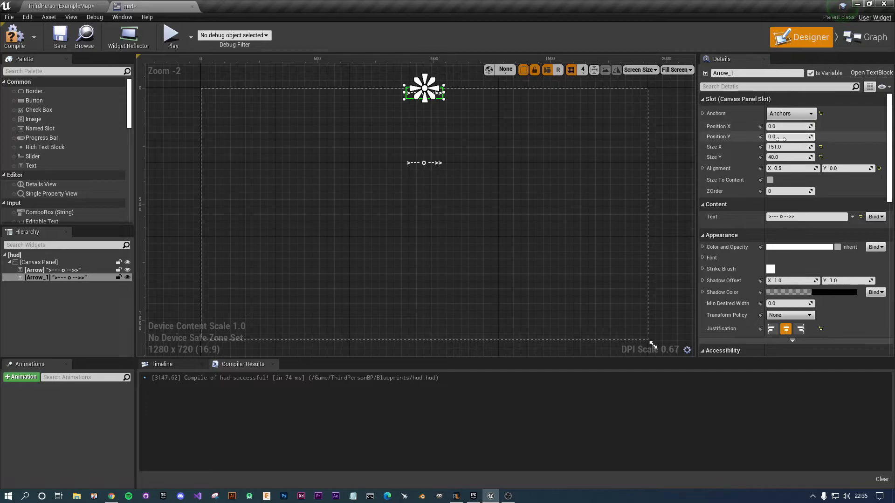
pyautogui.click(789, 136)
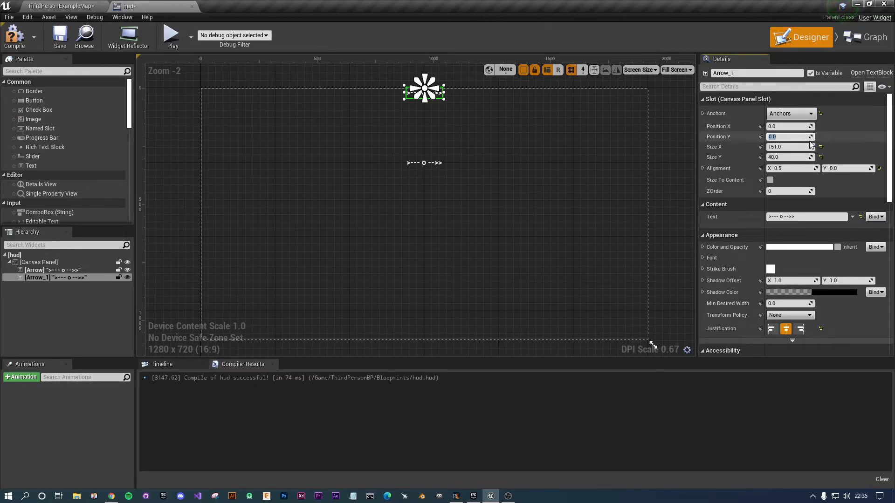
pyautogui.write('2')
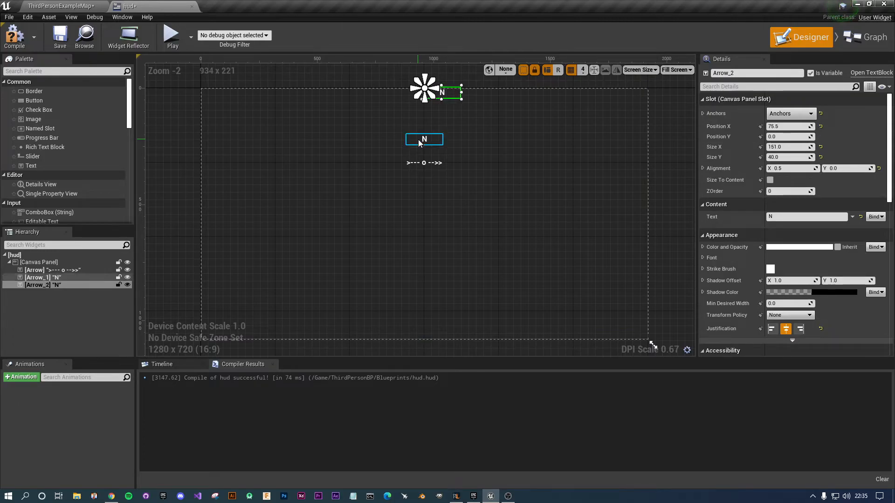
# Duplicate again as an S label centred at Position Y 400
pyautogui.click(791, 113)
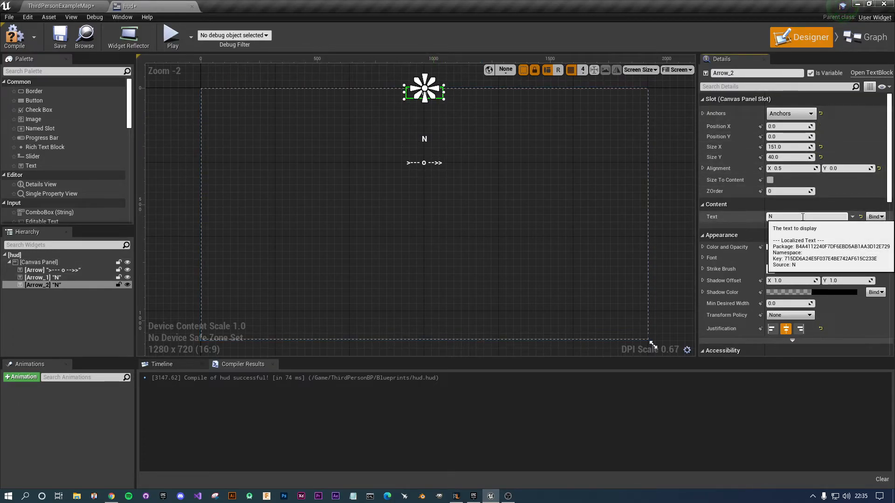
pyautogui.write('S')
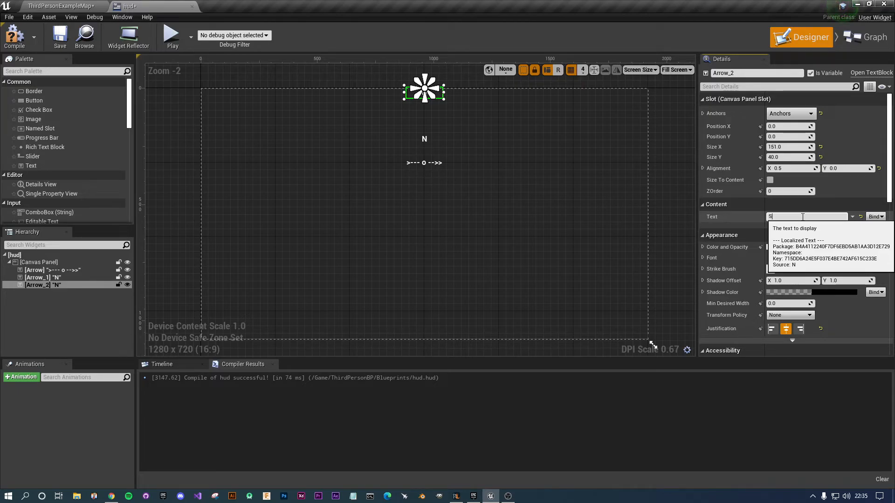
pyautogui.press('Enter')
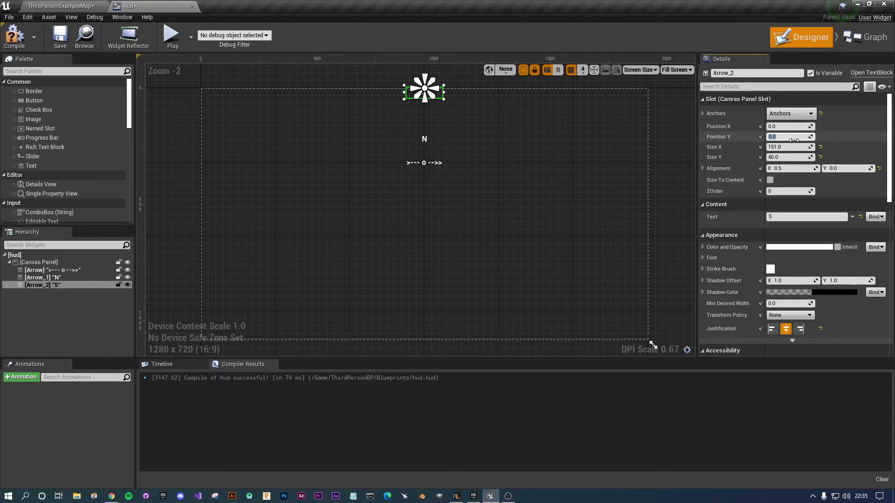
pyautogui.write('400')
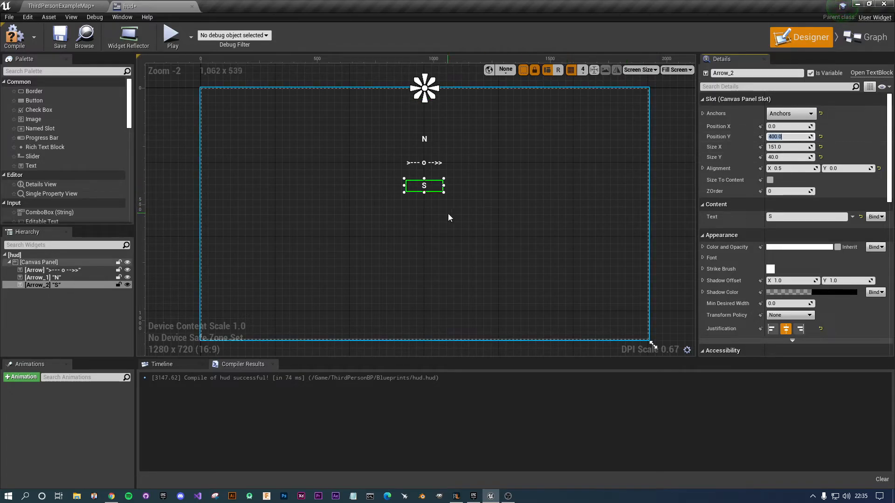
pyautogui.click(39, 262)
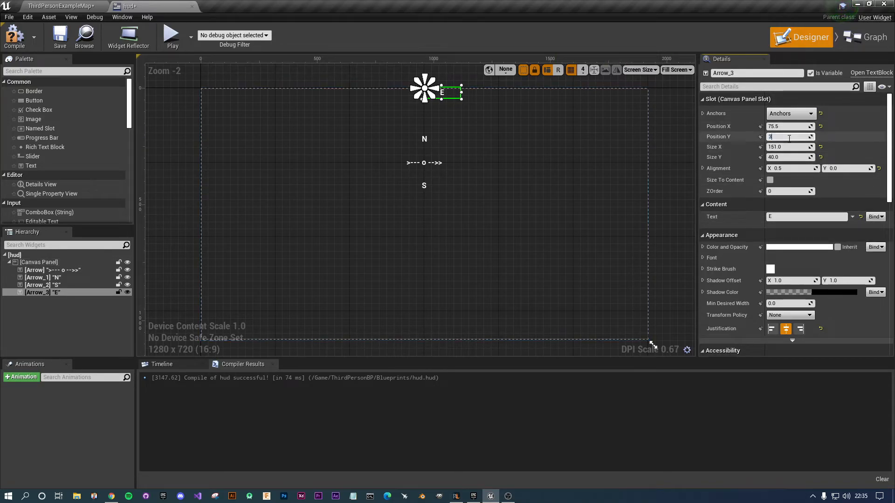
# Place an E label at Position X 120, Y 300 right of the arrow
pyautogui.click(791, 112)
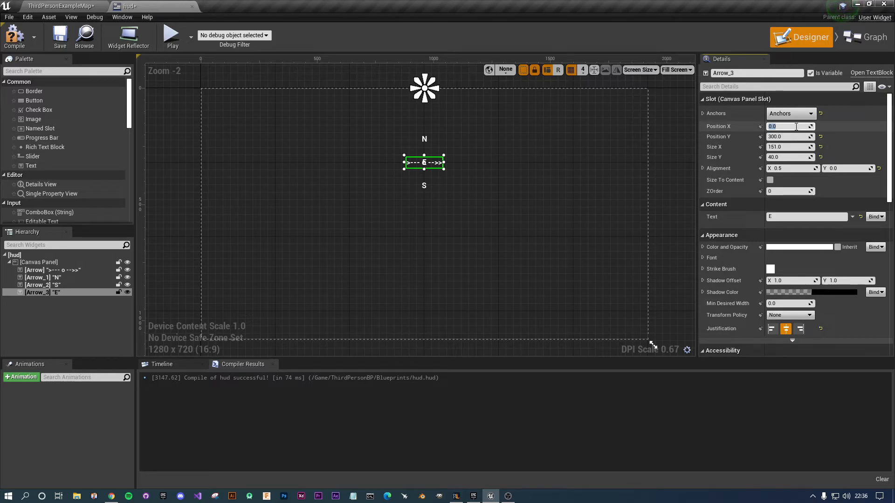
pyautogui.write('12')
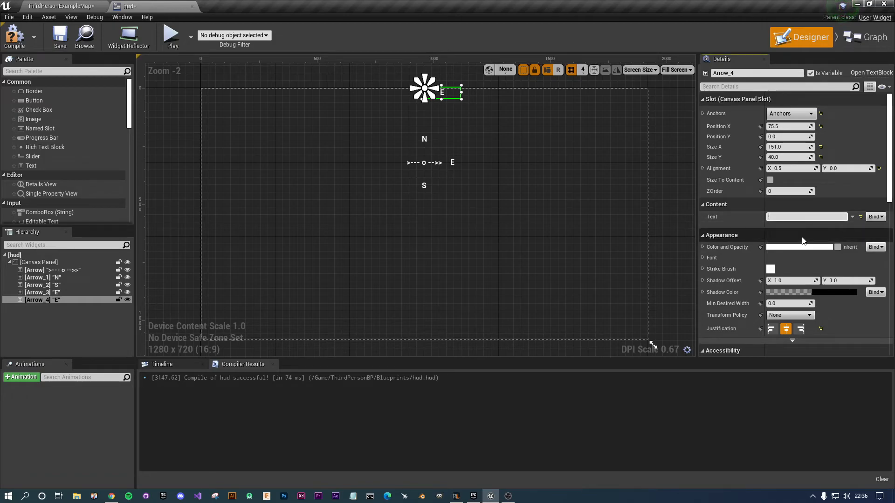
pyautogui.write('W')
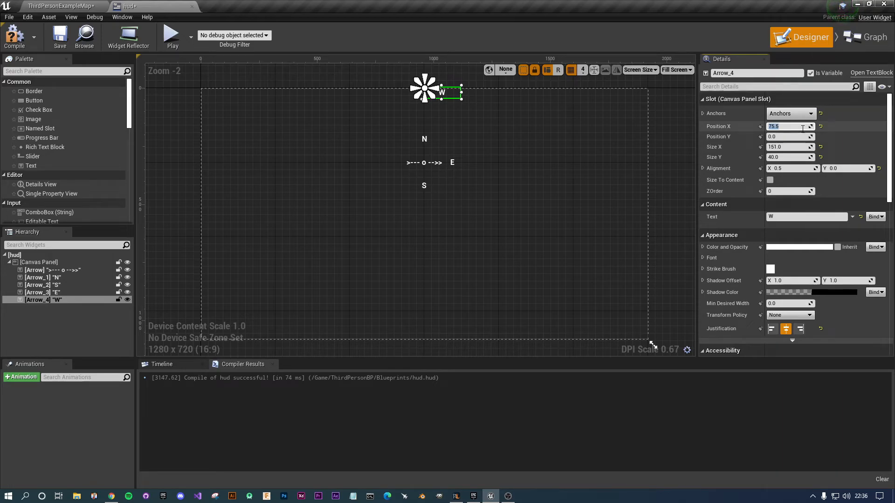
# Place a W label at Position X -120, Y 300 and compile the HUD
pyautogui.click(791, 113)
pyautogui.write('-120')
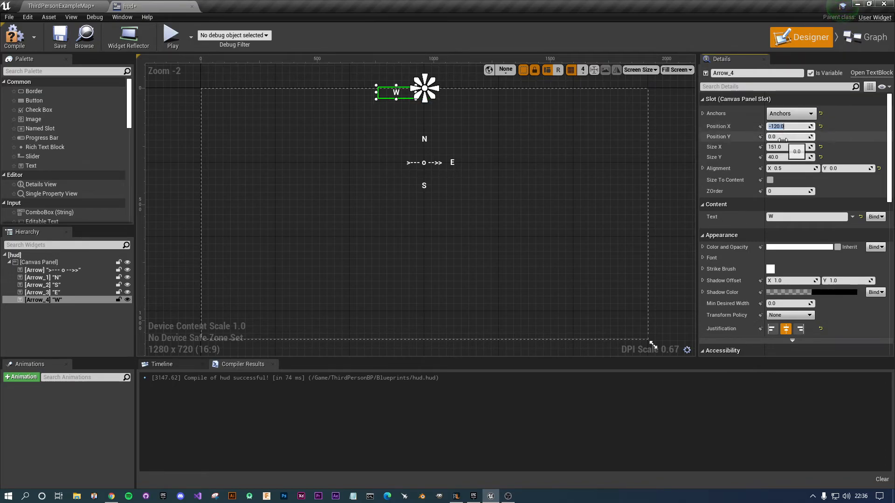
pyautogui.write('300.0')
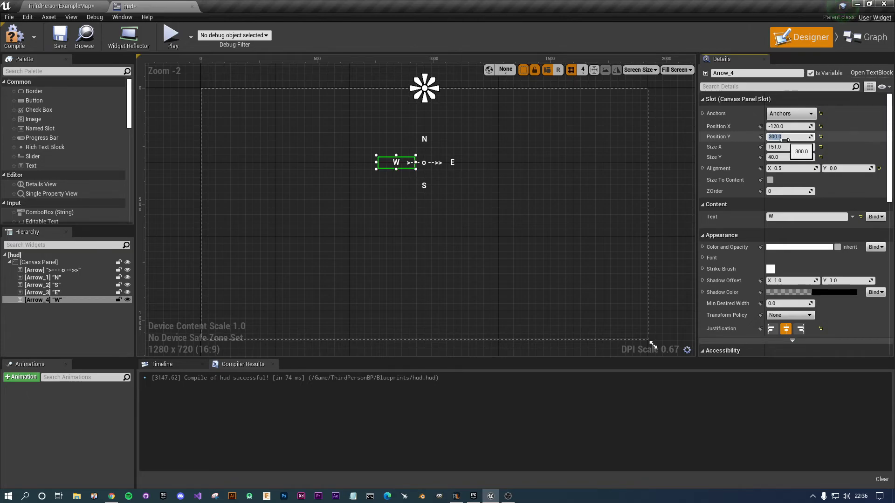
pyautogui.click(39, 262)
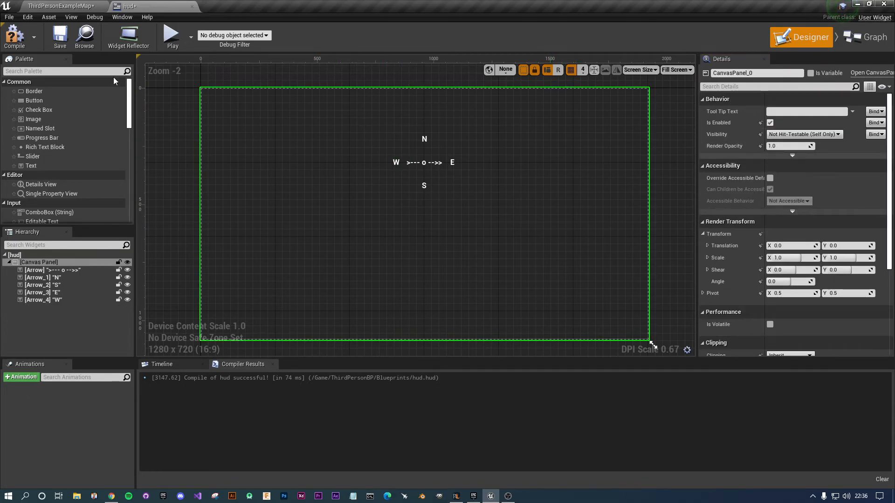
pyautogui.click(171, 36)
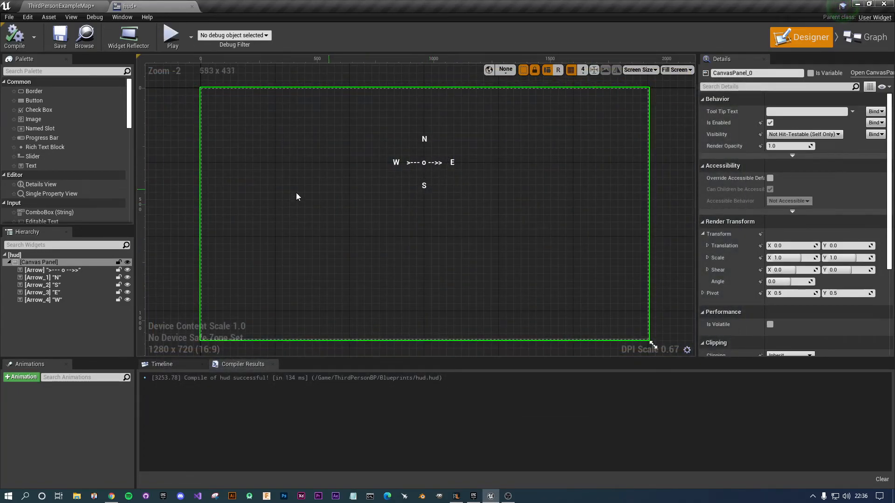
# Duplicate the N label to Position X 75, Y 250 and edit its text toward NE
pyautogui.click(45, 278)
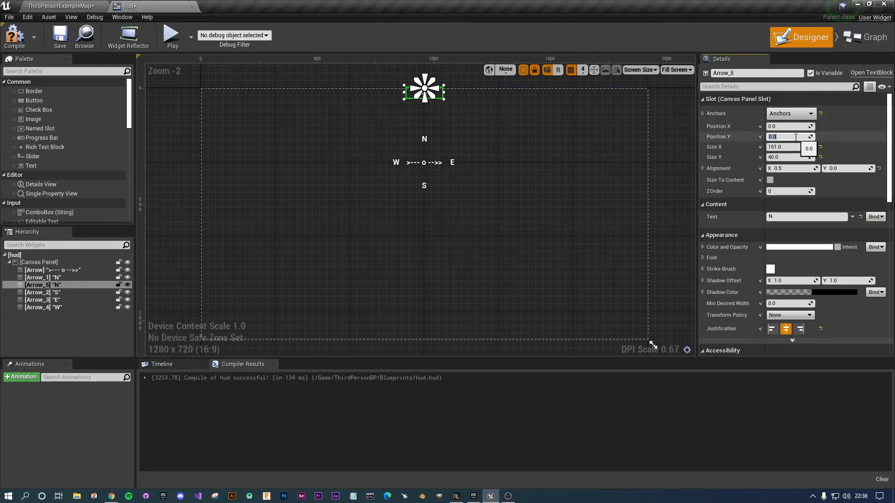
pyautogui.write('200')
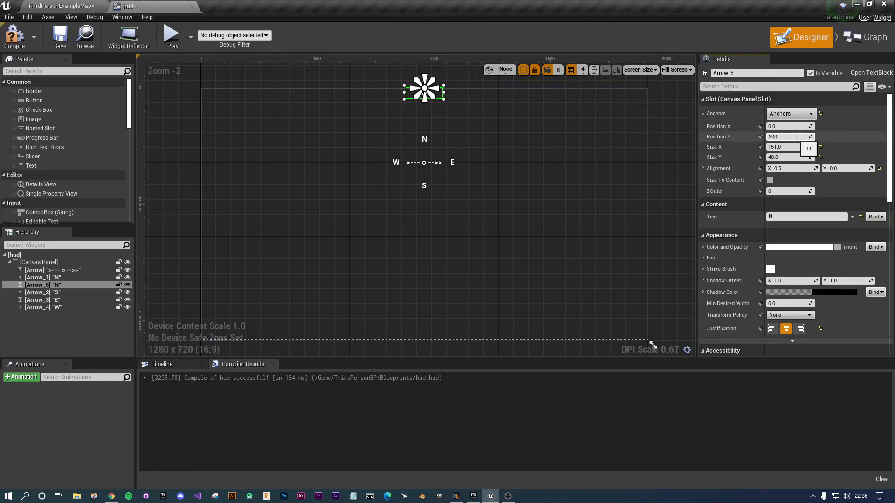
pyautogui.write('2')
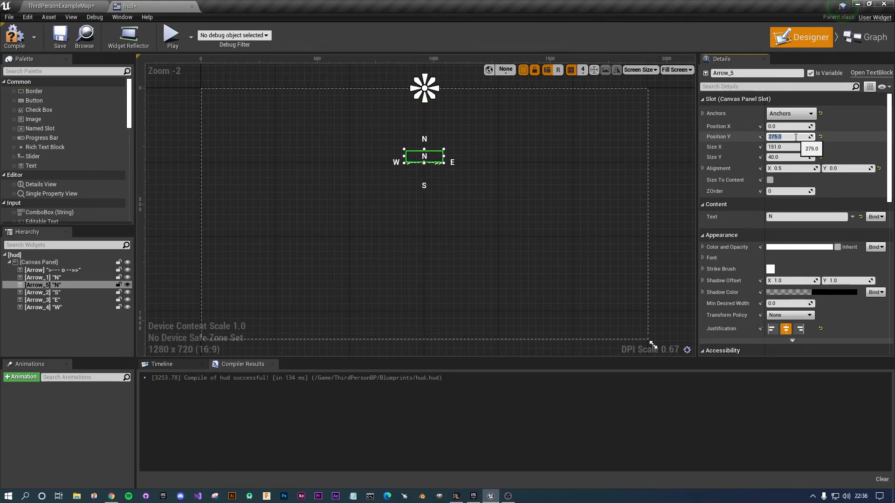
pyautogui.write('25')
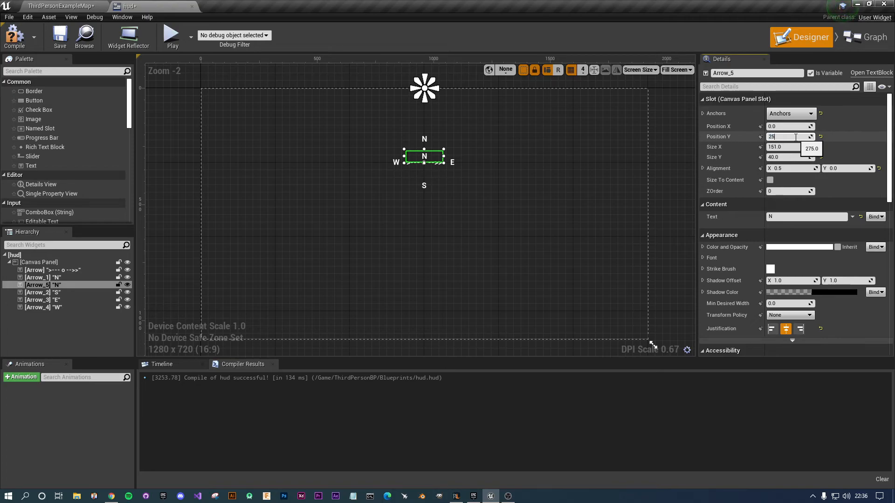
pyautogui.press('Enter')
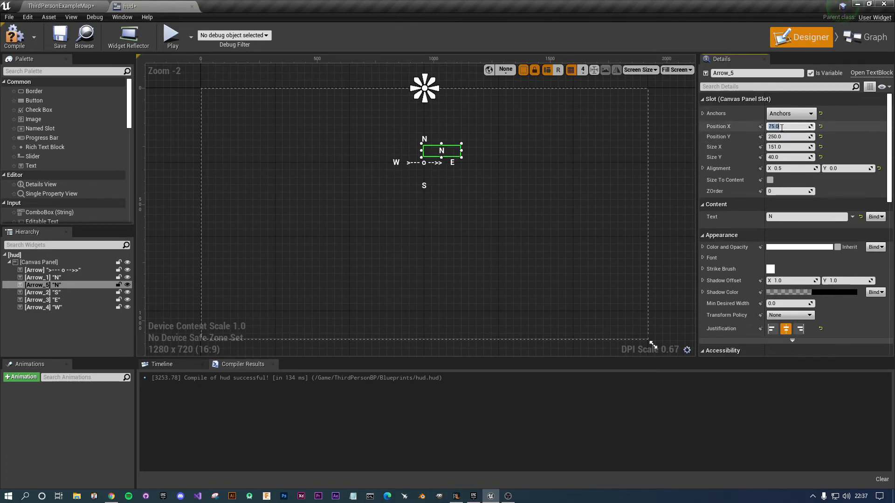
pyautogui.write('80.0')
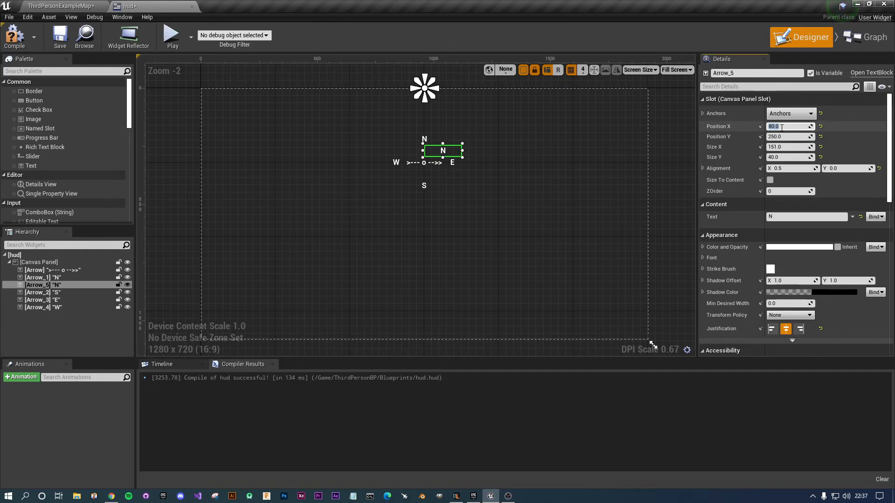
pyautogui.write('75.0')
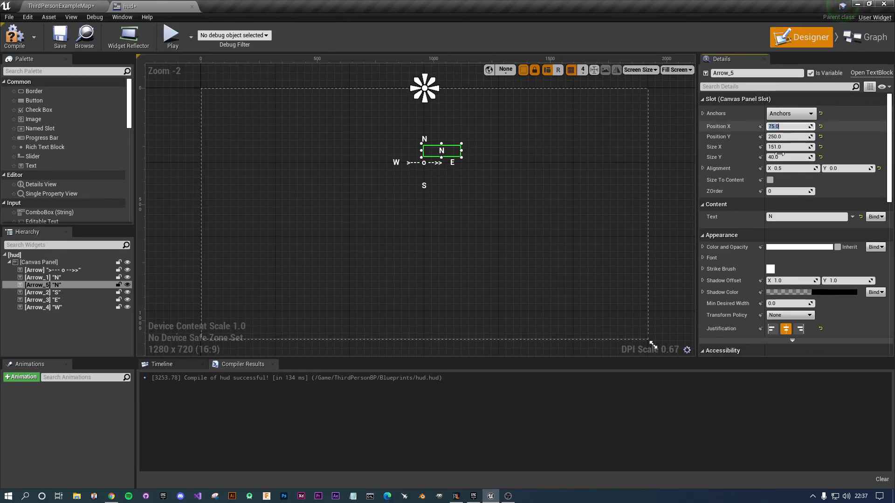
pyautogui.moveTo(805, 216)
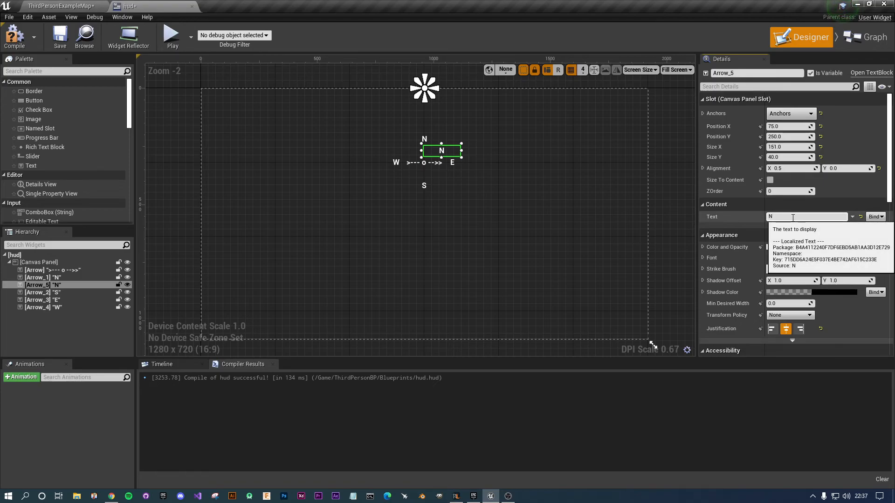
pyautogui.write('E')
pyautogui.write('1')
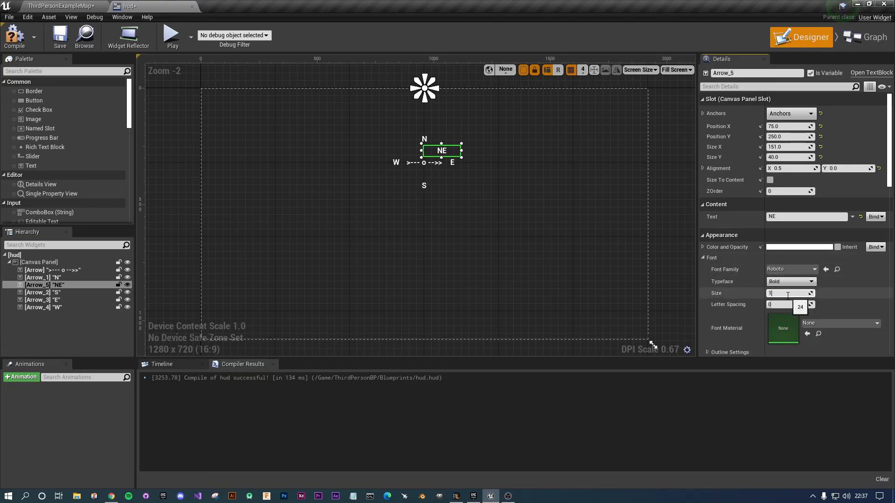
# Set the NE label's font to size 16 Regular and run the play preview
pyautogui.click(812, 281)
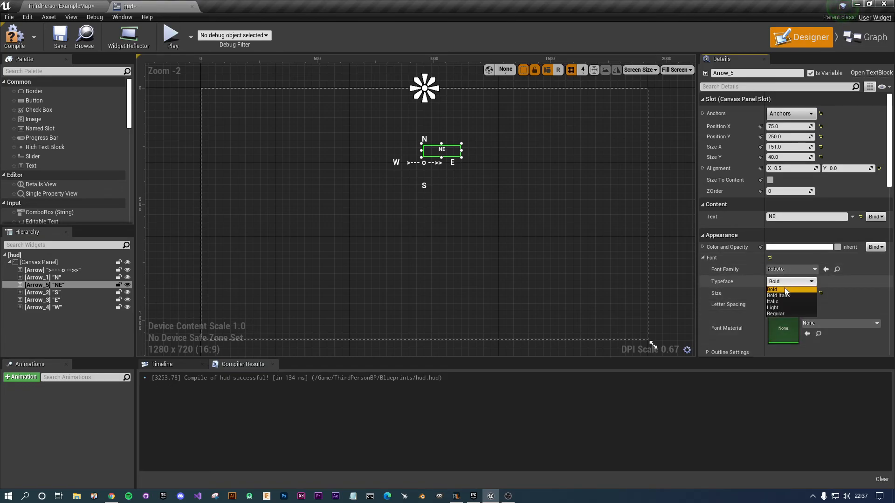
pyautogui.moveTo(785, 306)
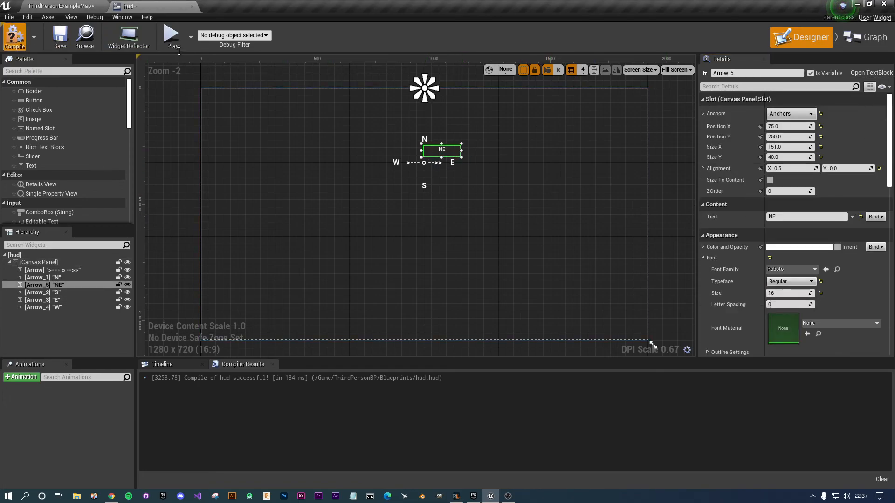
pyautogui.click(171, 36)
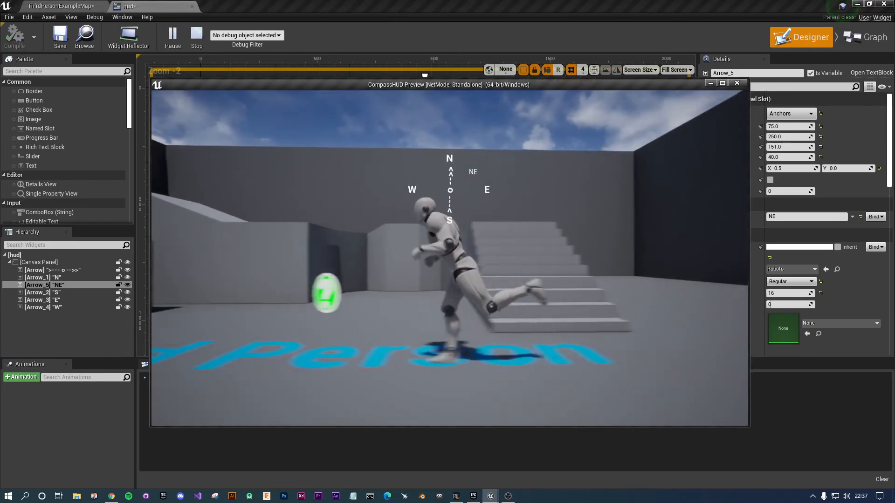